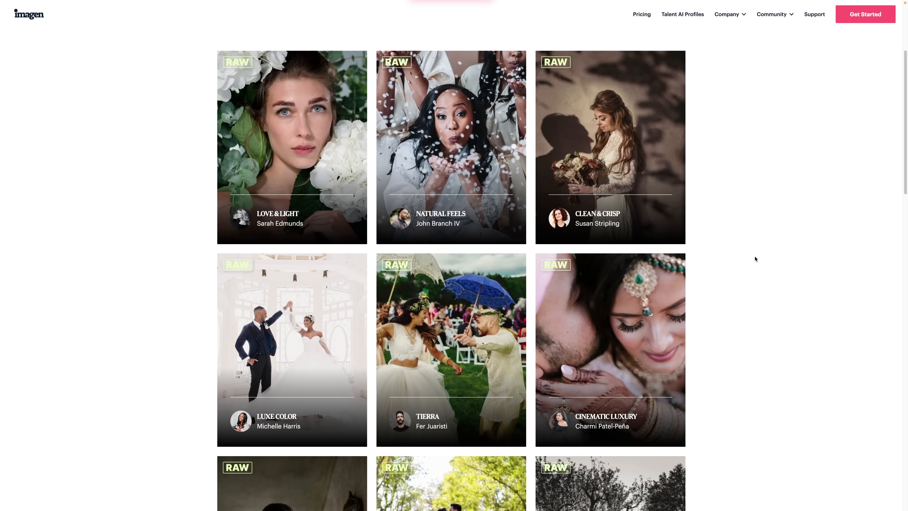
Step: View the Cinematic Luxury talent AI profile's details page and scroll through it
left_click(610, 350)
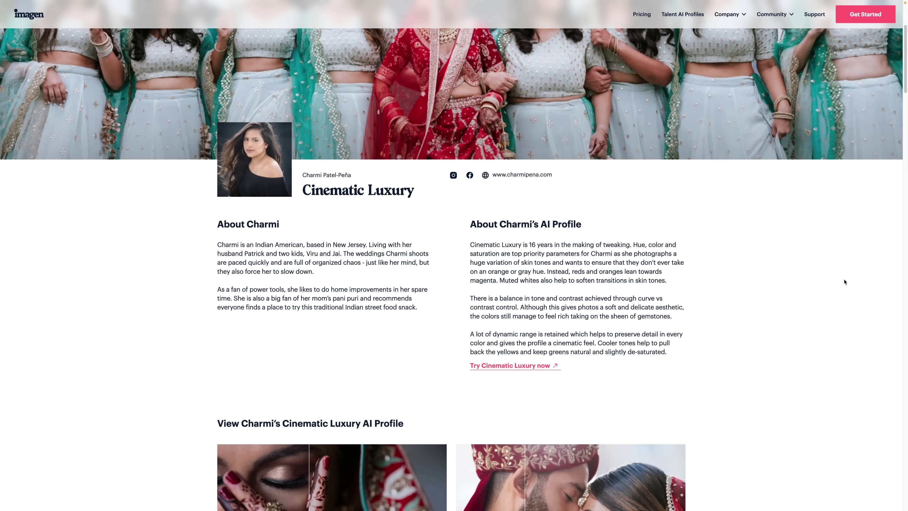
scroll("down", 3)
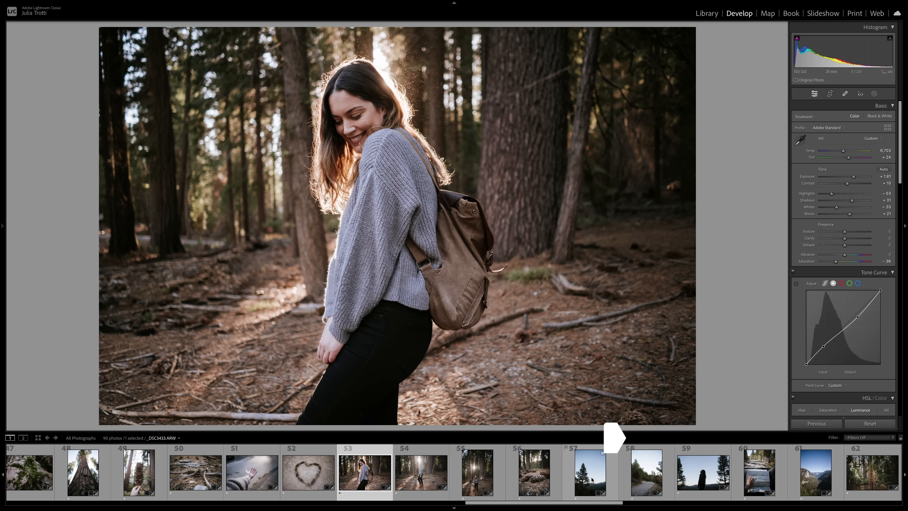
Step: Step through the edited Yosemite travel photos, ending on the winding forest road shot
left_click(647, 472)
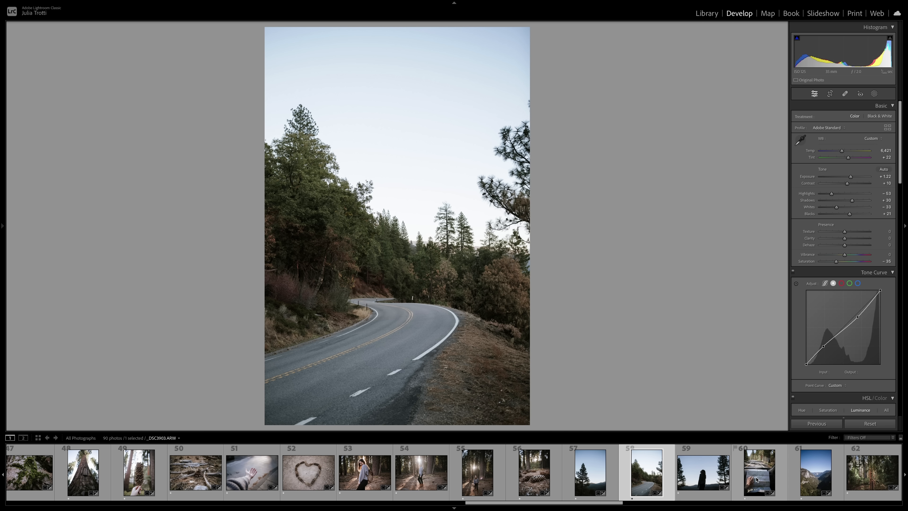
left_click(706, 12)
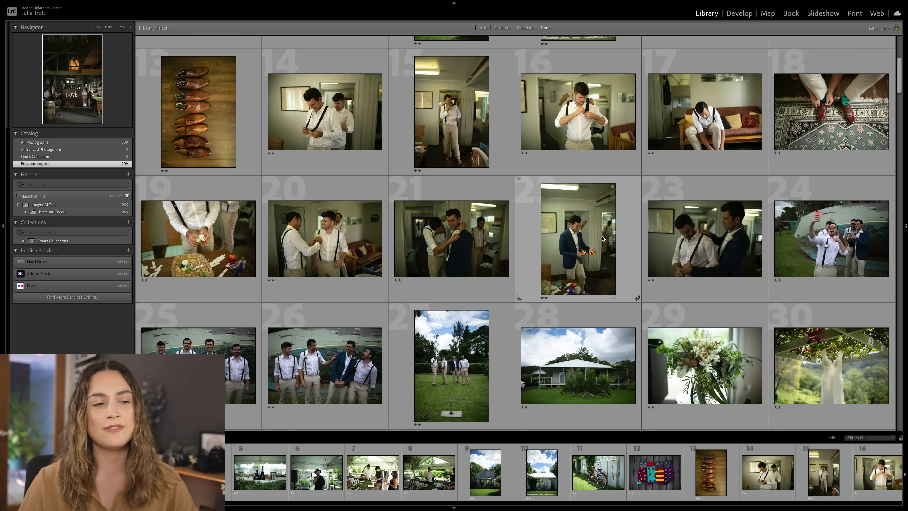
Step: Scroll through the wedding catalog thumbnails down to the lakeside couple portraits
scroll("down", 3)
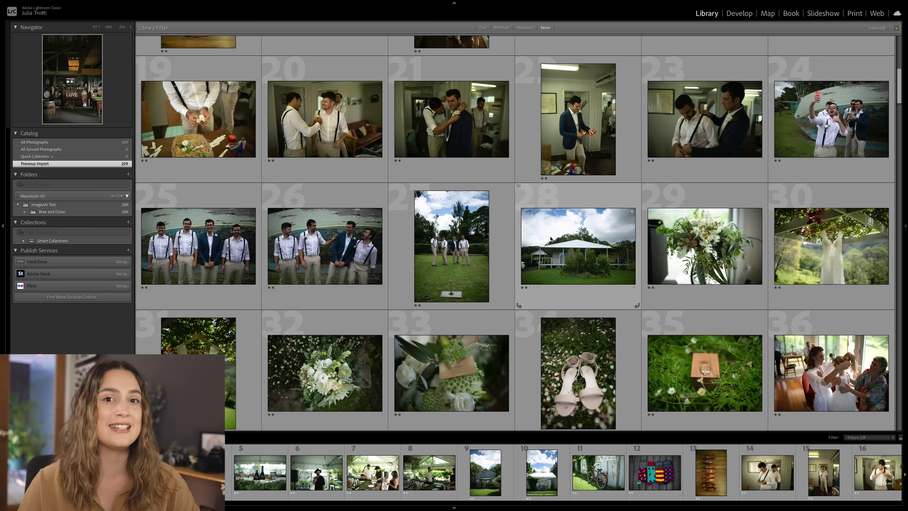
scroll("down", 3)
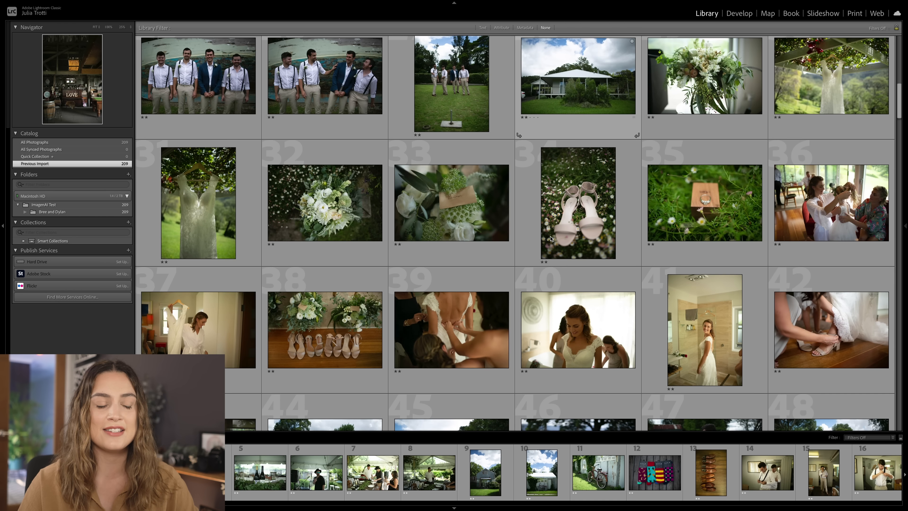
scroll("down", 3)
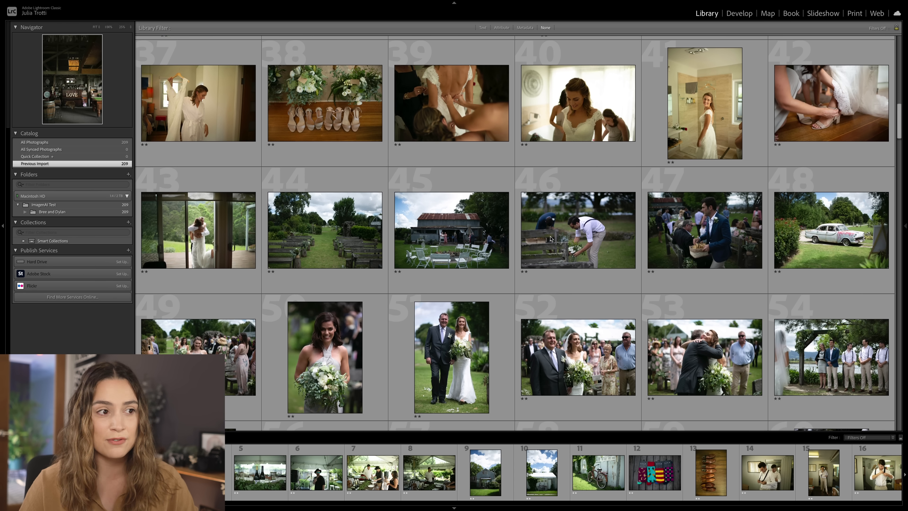
scroll("down", 3)
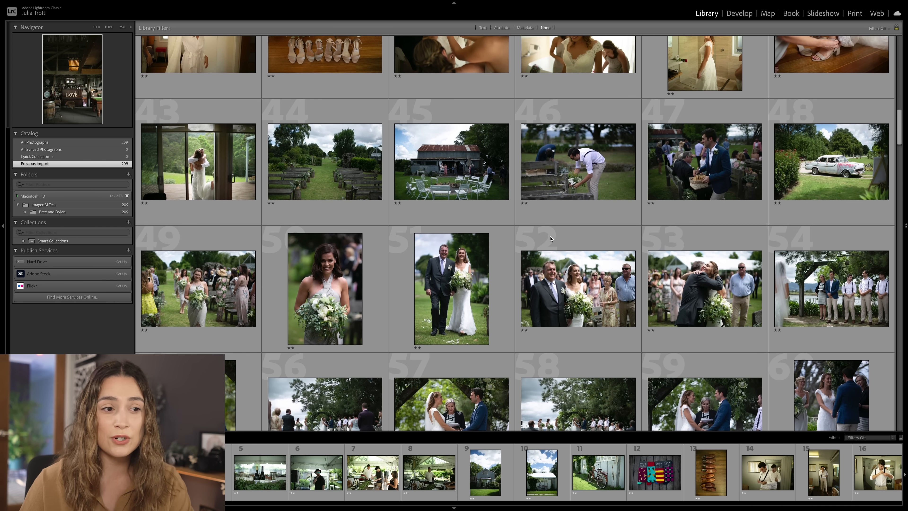
scroll("down", 3)
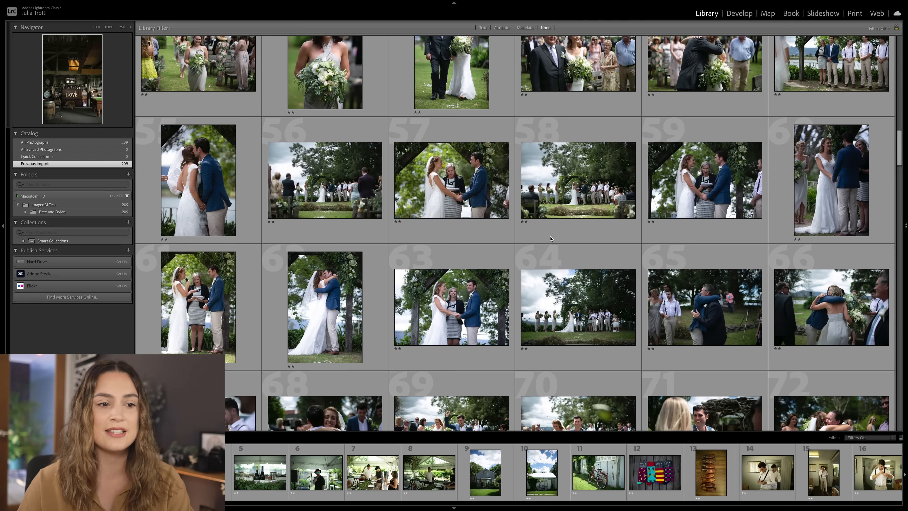
scroll("down", 3)
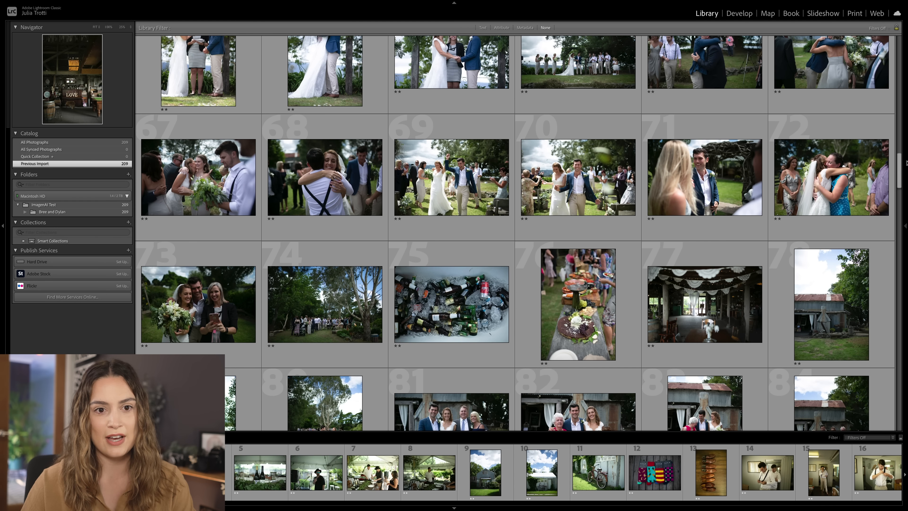
scroll("down", 3)
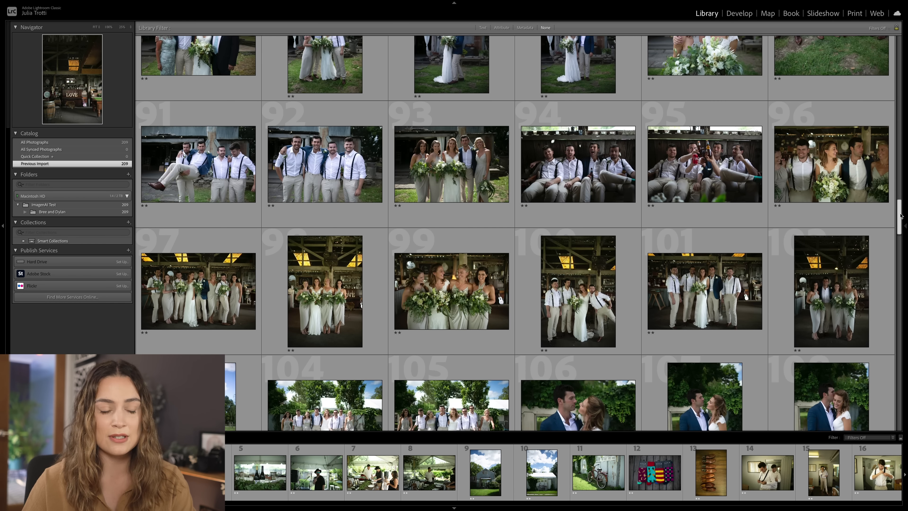
scroll("down", 3)
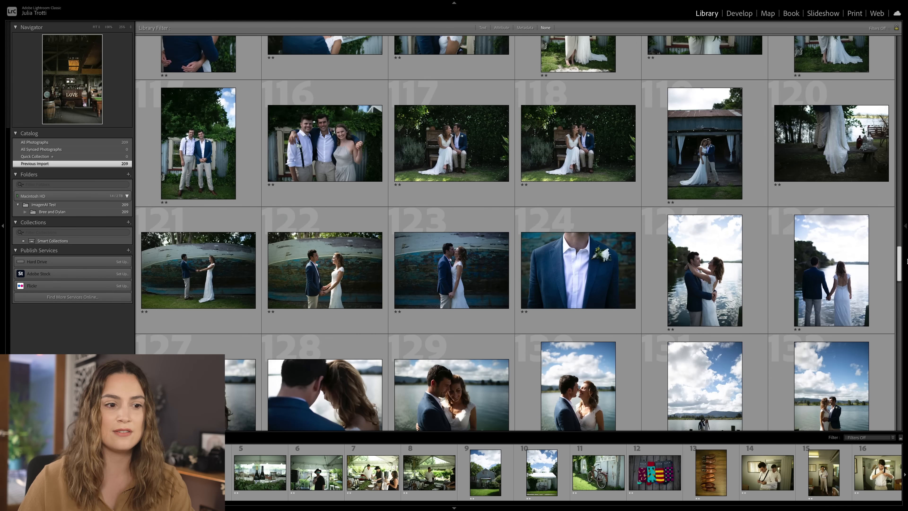
scroll("down", 3)
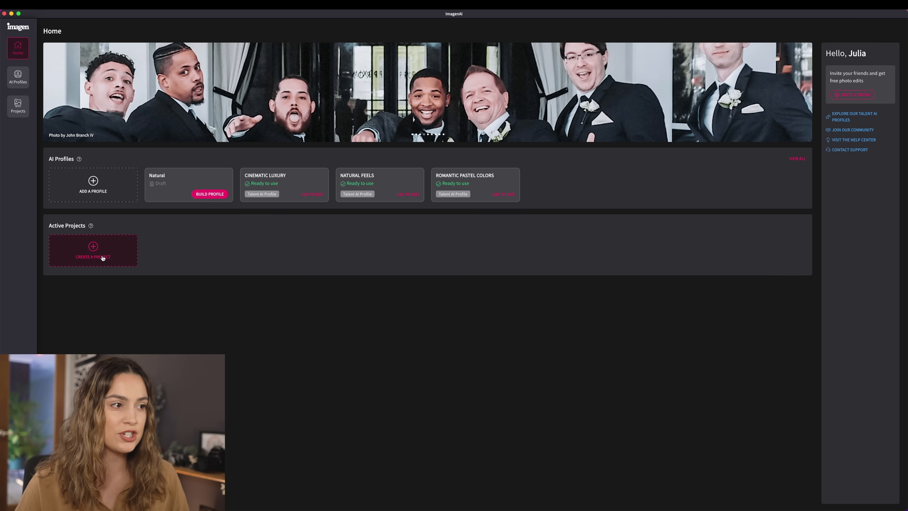
Step: Create the Bree and Dylan Wedding project from the 209-photo wedding Lightroom catalog
left_click(92, 257)
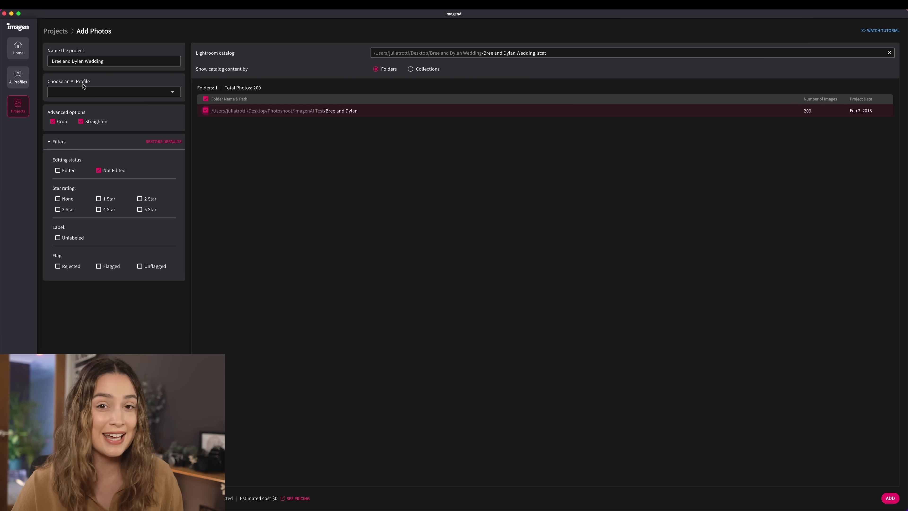
Step: Apply the Cinematic Luxury profile with Crop and Straighten enabled and submit the project for editing
left_click(113, 91)
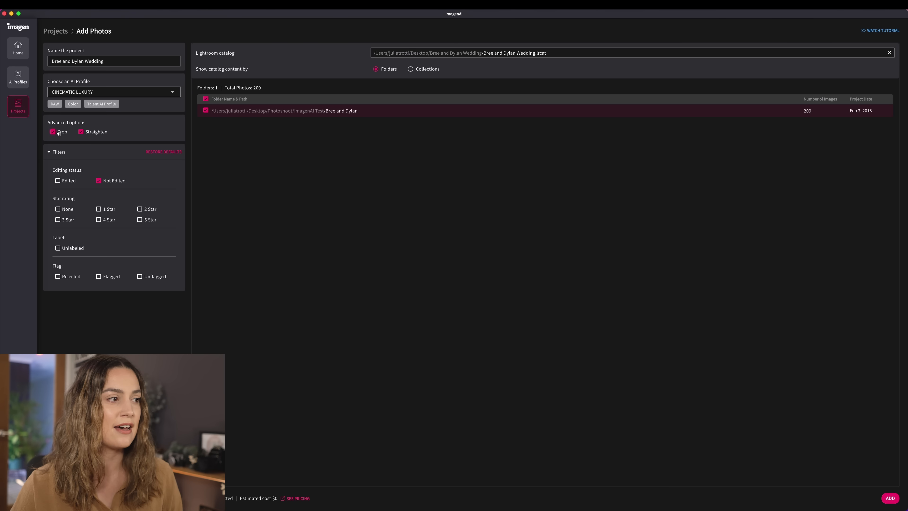
left_click(53, 131)
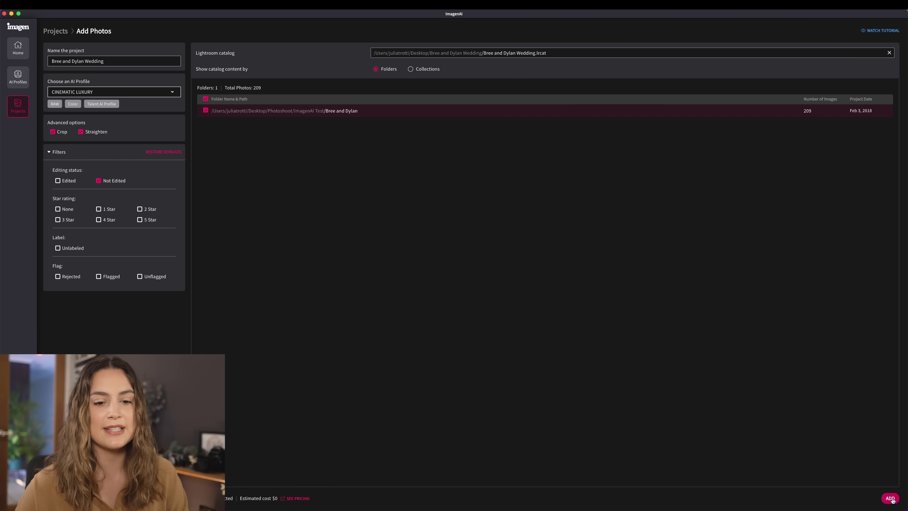
left_click(890, 498)
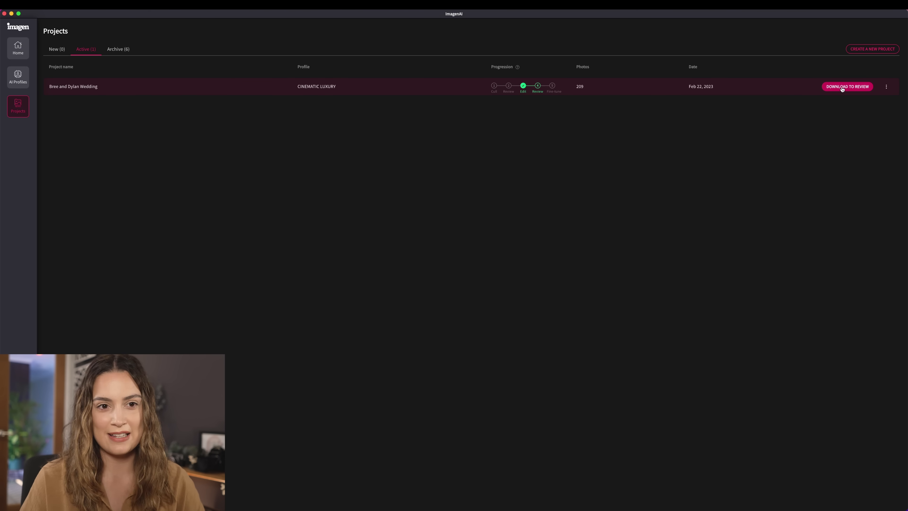
Step: Download all 209 edited wedding photos into the catalog and open it in Lightroom
left_click(847, 87)
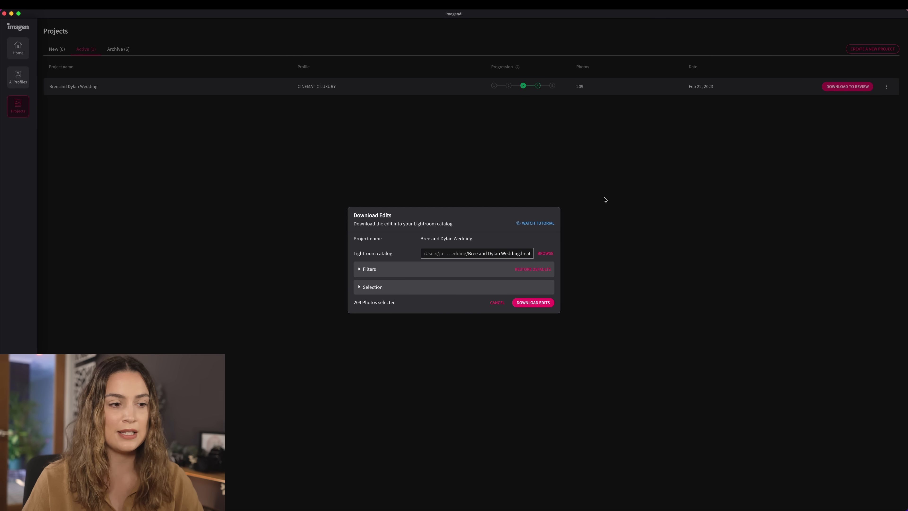
left_click(532, 302)
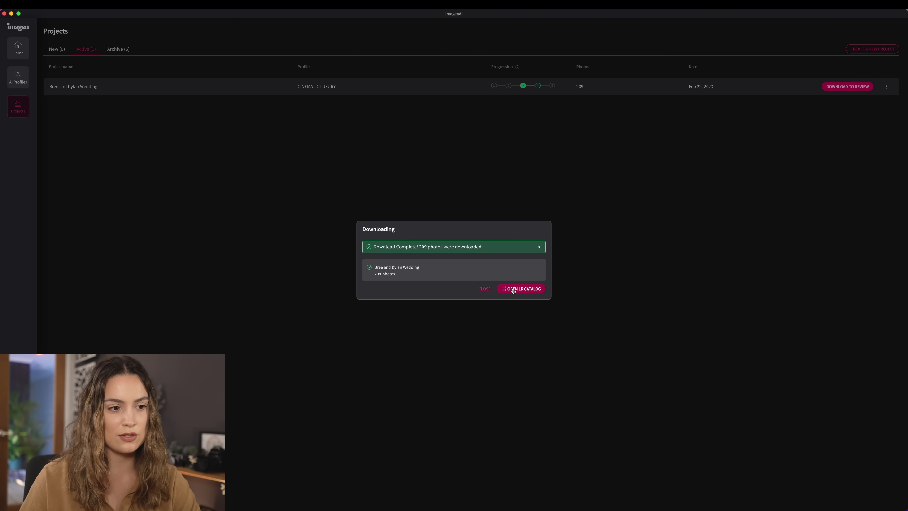
left_click(520, 289)
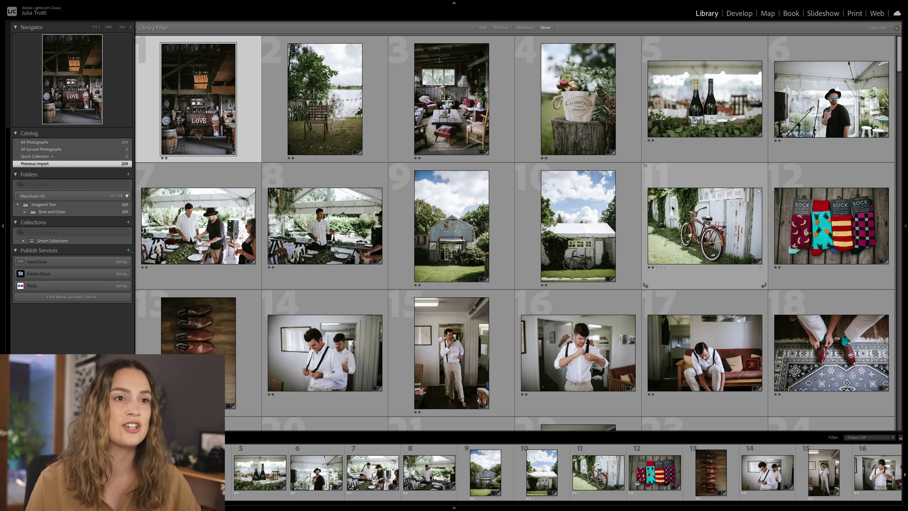
Step: Develop the barn interior photo with a slight exposure increase, then return to the wedding grid
left_click(740, 13)
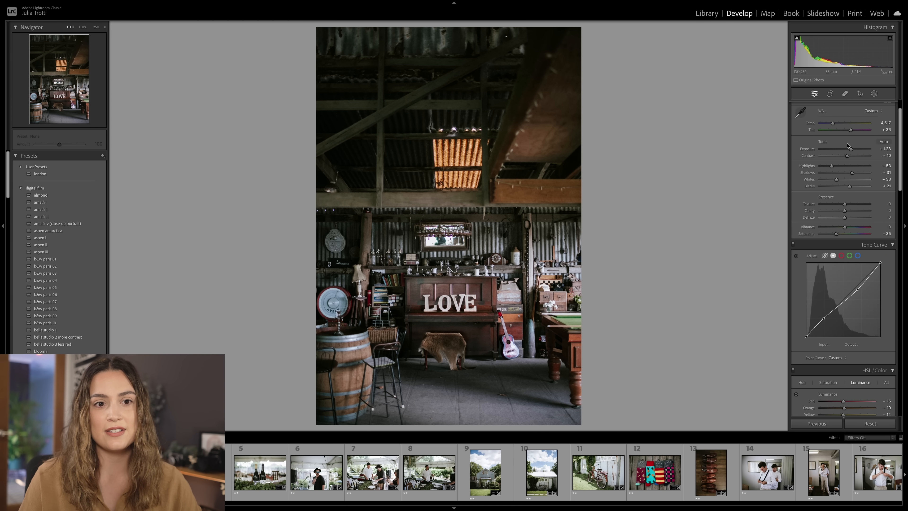
left_click_drag(846, 149, 856, 149)
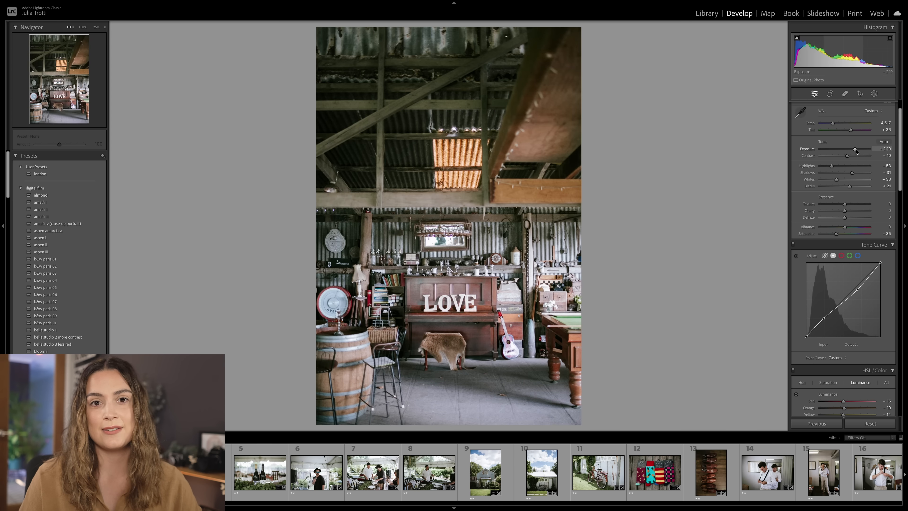
left_click(706, 13)
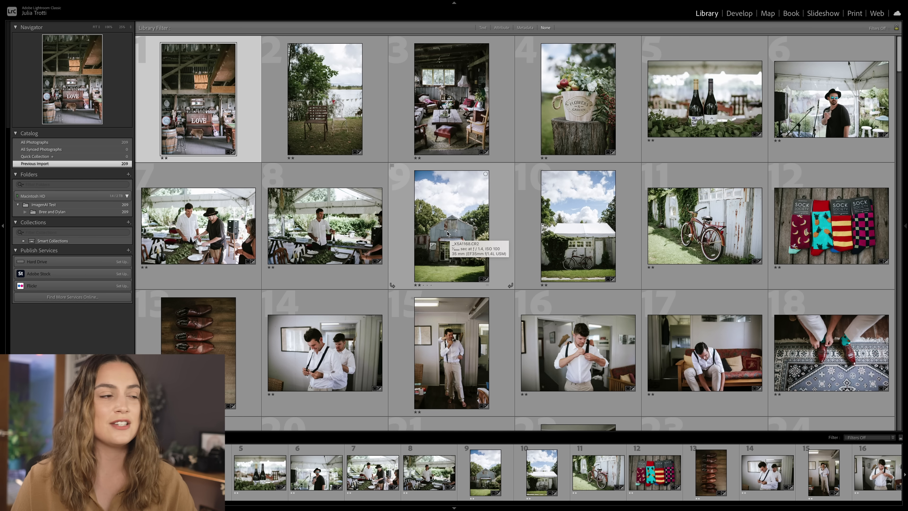
mouse_move(408, 119)
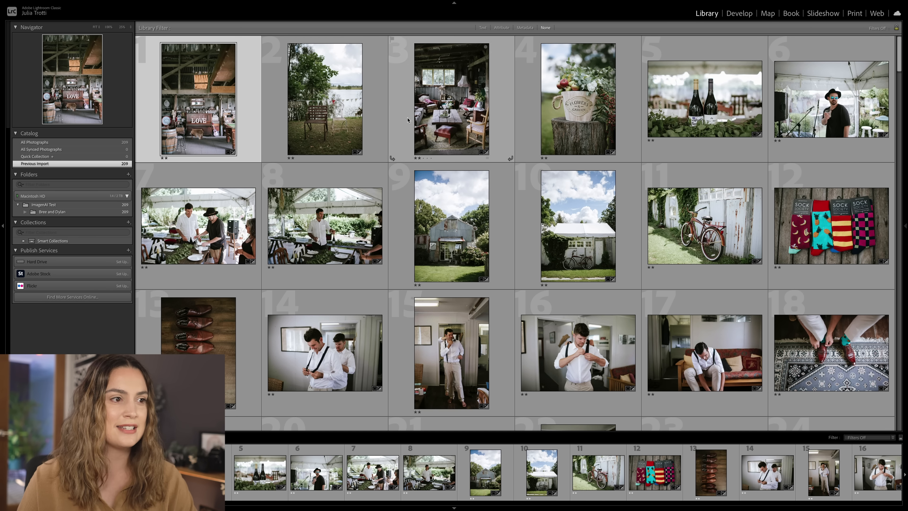
Step: Review the flower pot photo in Develop, then move to the tent table-preparation scene
double_click(577, 98)
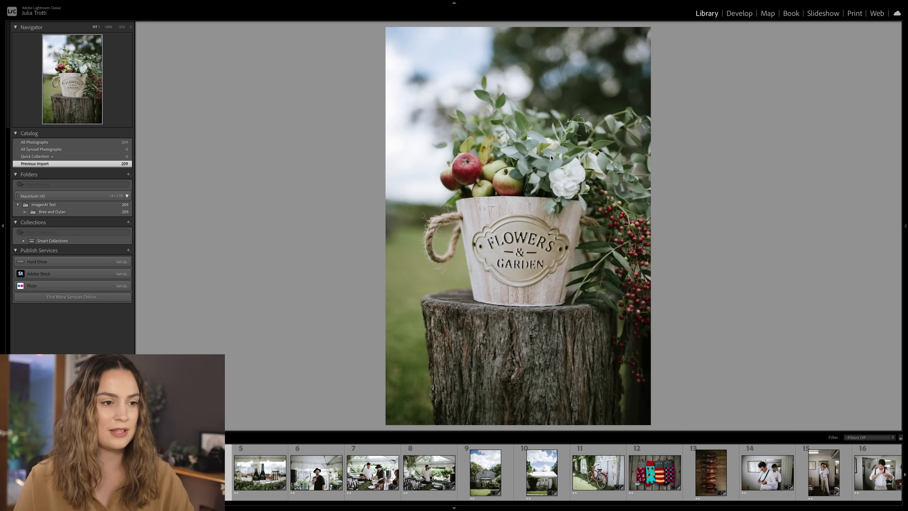
left_click(739, 13)
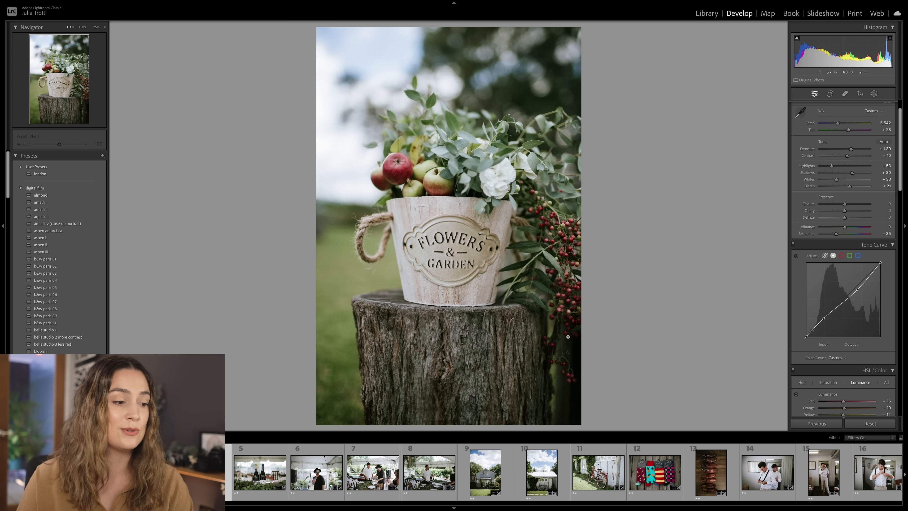
left_click(372, 472)
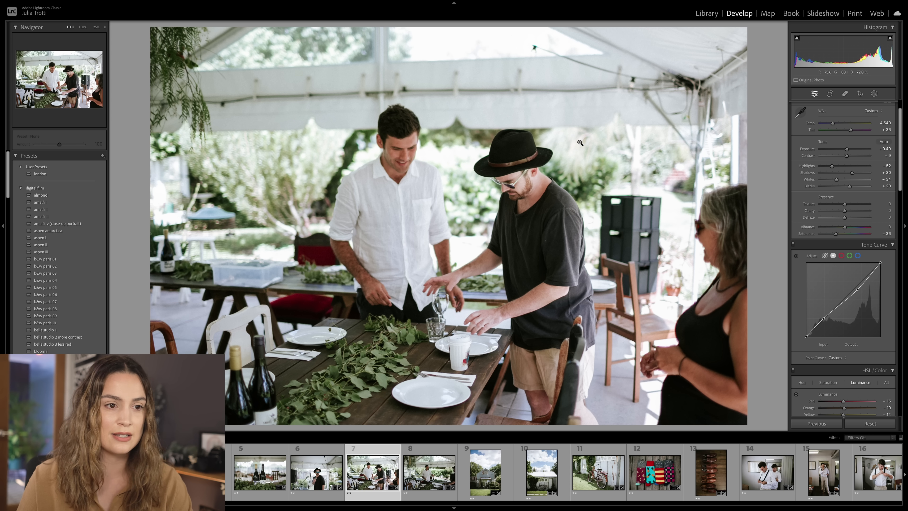
scroll("right", 3)
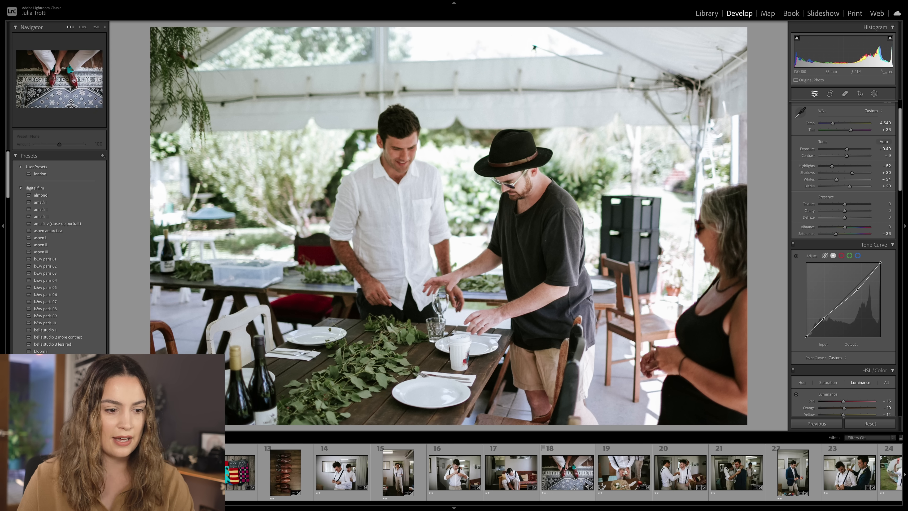
Step: Check the AI crop and straightening on the groom's shoes and bridesmaids' sandals, then return to the grid
left_click(455, 472)
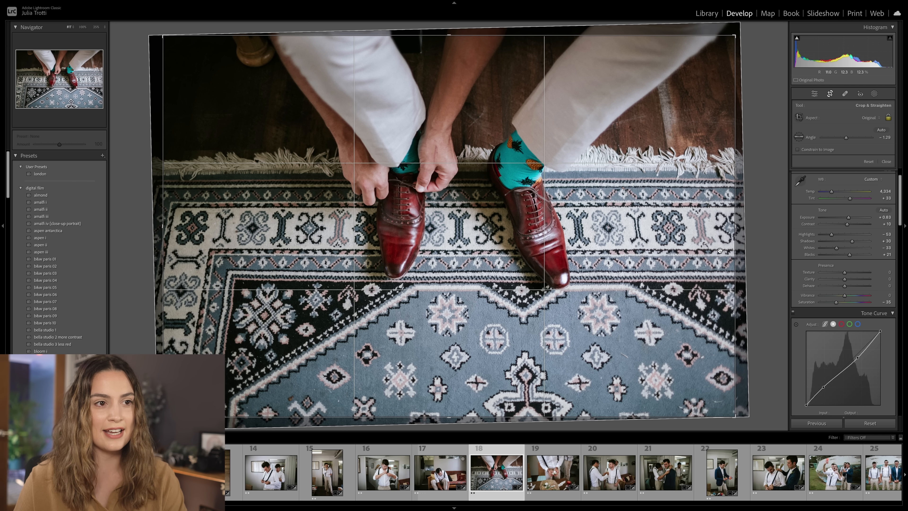
mouse_move(715, 238)
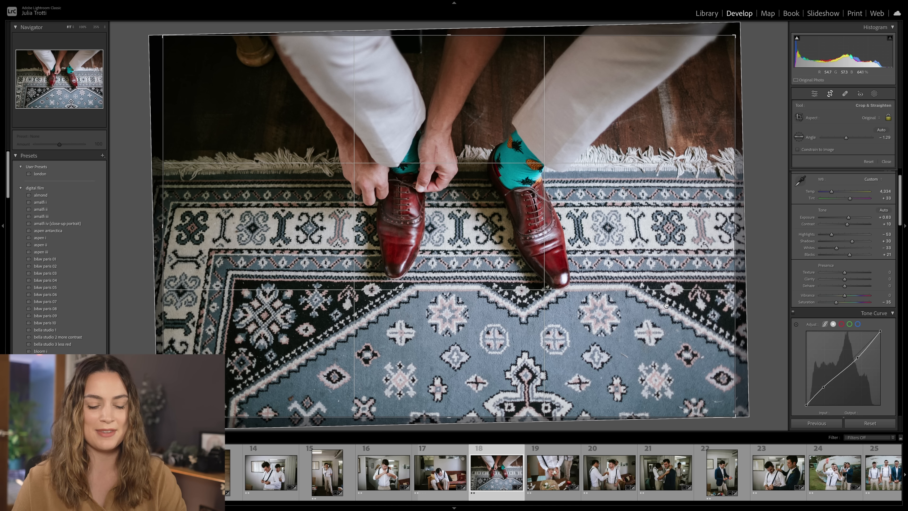
left_click(560, 472)
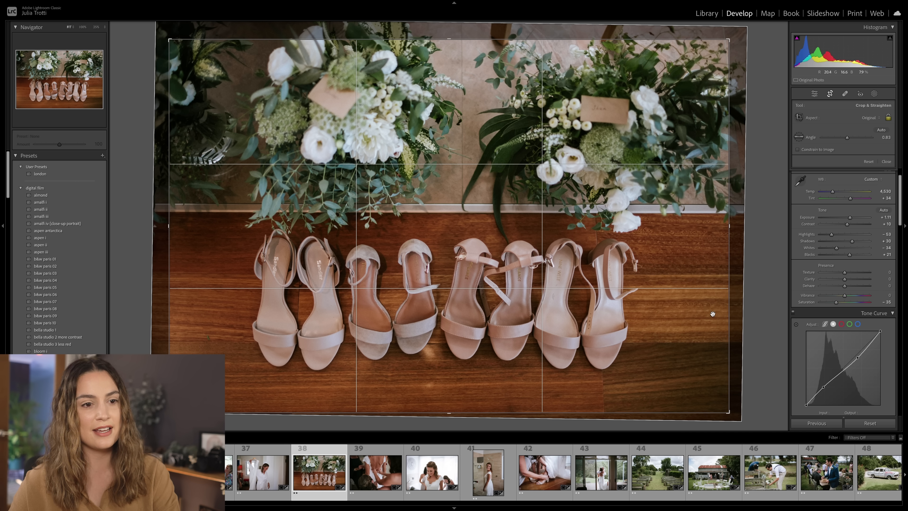
left_click(706, 12)
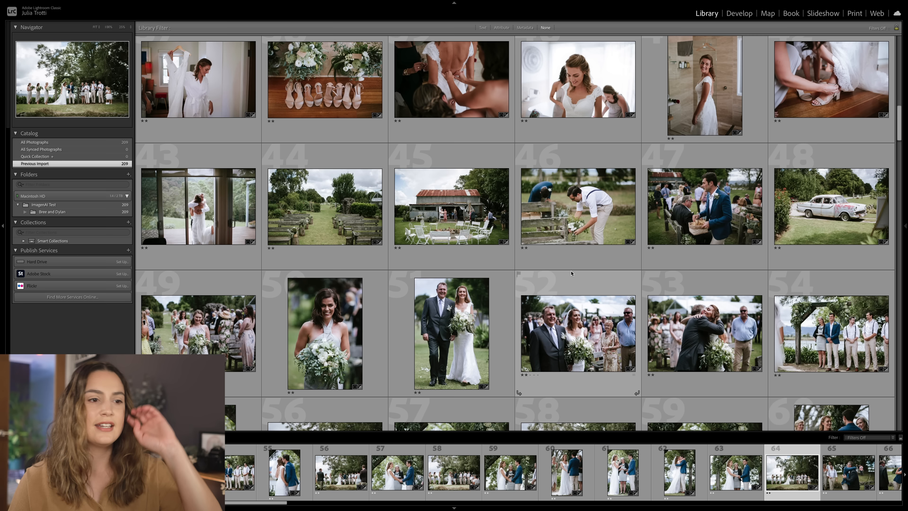
Step: Scroll to the ceremony photos and bring the wide ceremony shot into Develop
scroll("down", 3)
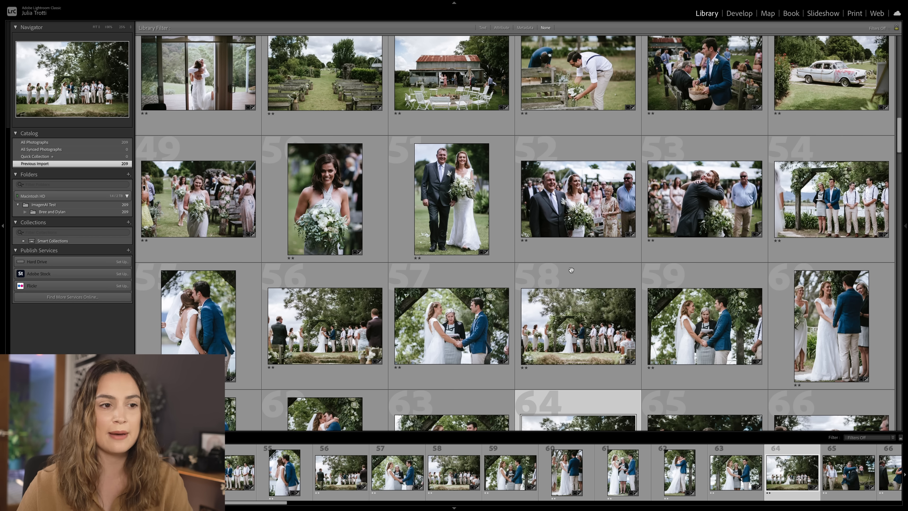
scroll("down", 3)
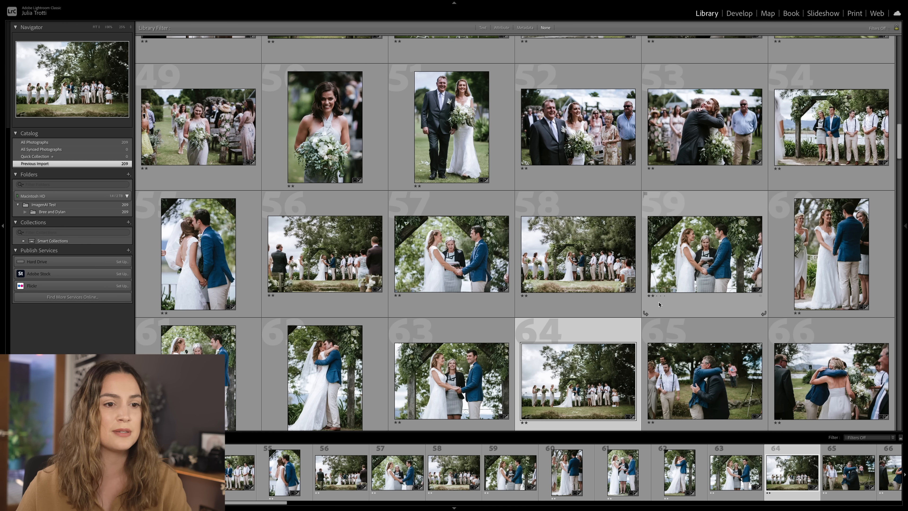
scroll("down", 3)
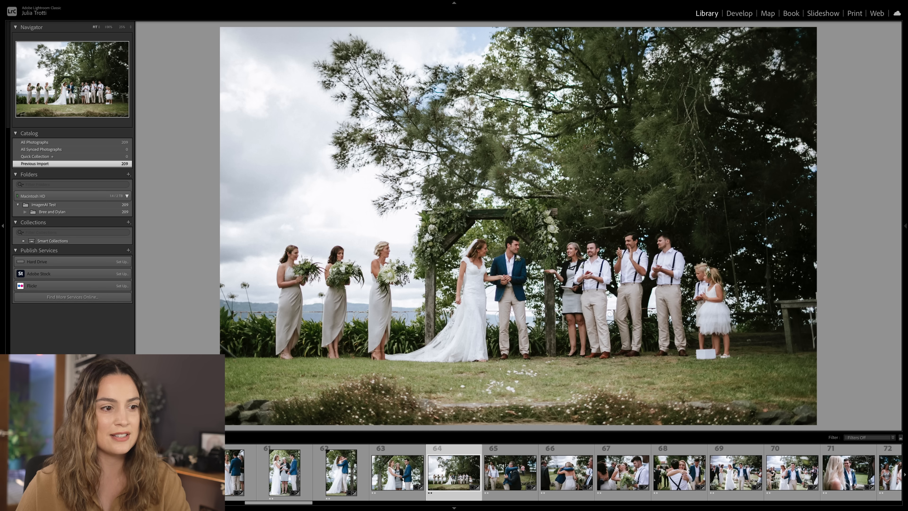
left_click(739, 13)
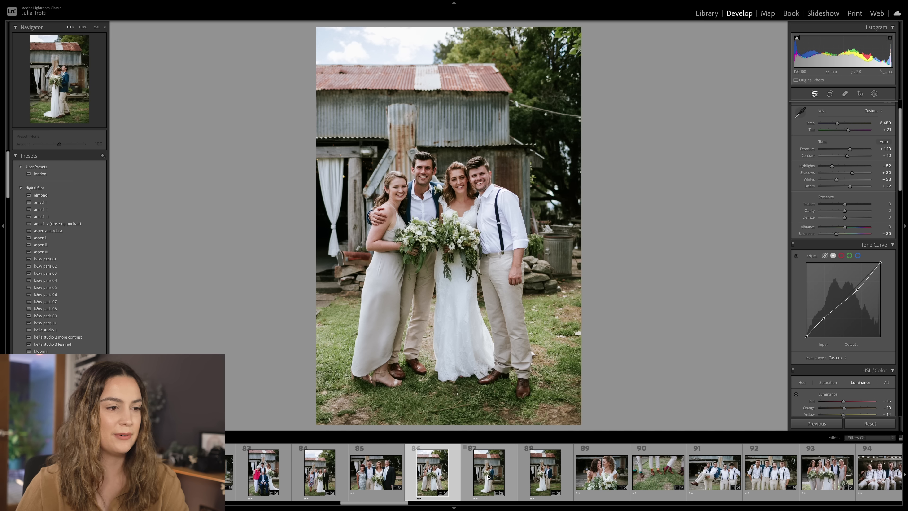
Step: Inspect the straightening crop on the family portrait in front of the shed and close the crop view
left_click(374, 471)
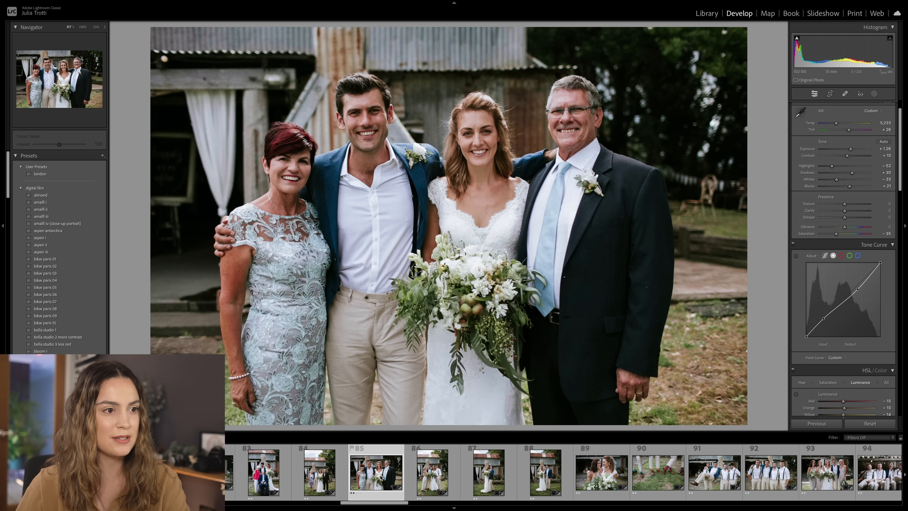
left_click(814, 93)
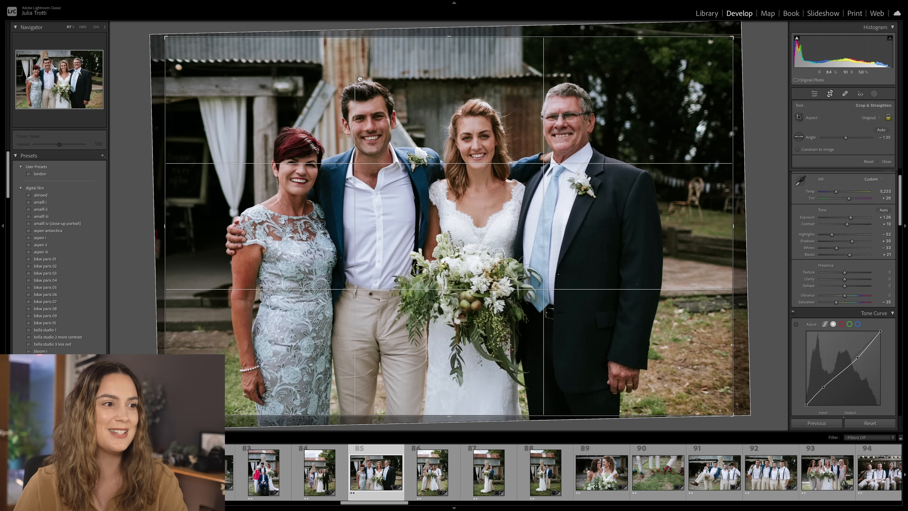
left_click(885, 161)
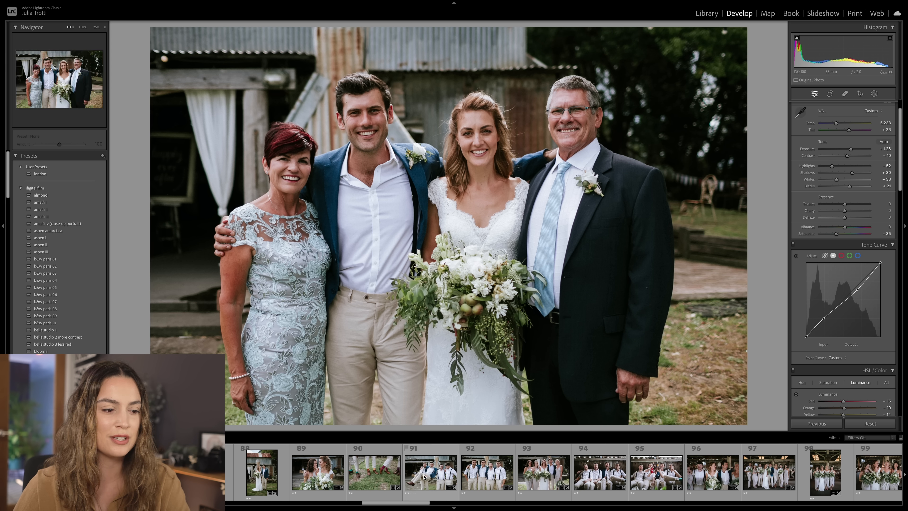
Step: Step past the sofa and barn shots, lower Exposure on the walking bridal party, then return to Grid
left_click(585, 471)
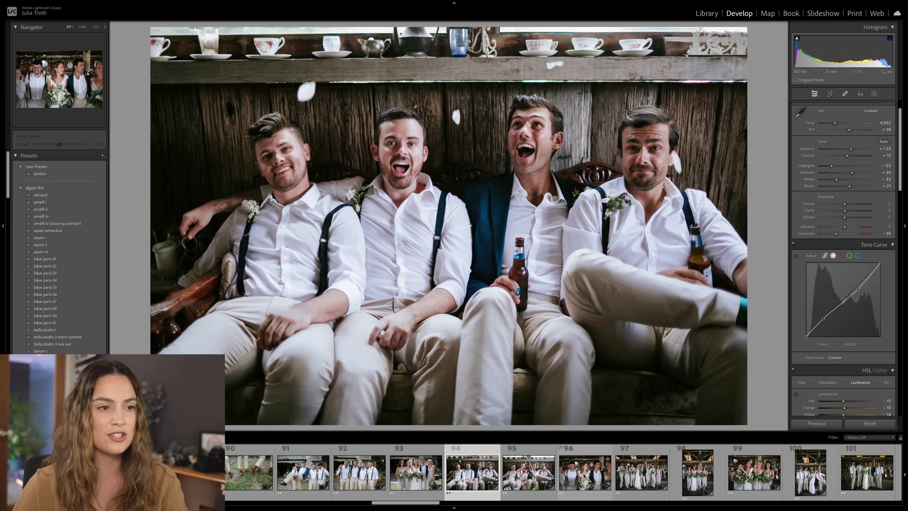
left_click(556, 470)
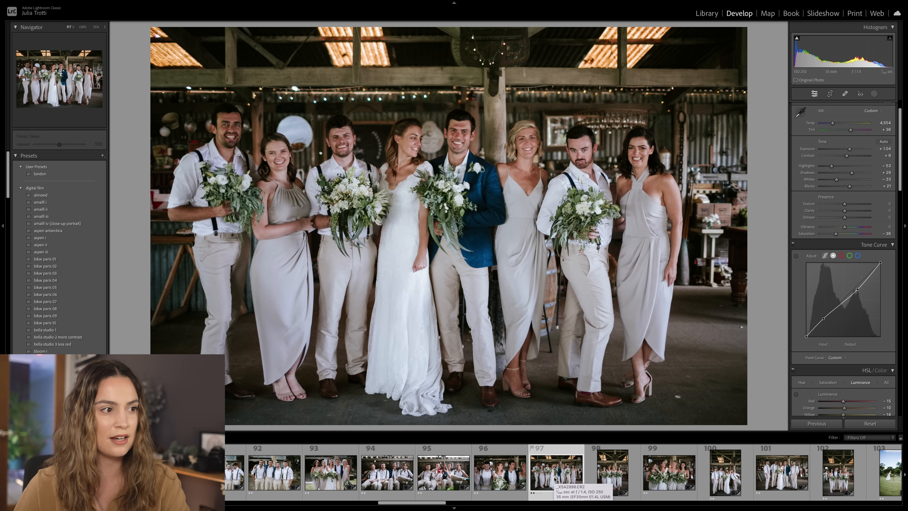
left_click(596, 471)
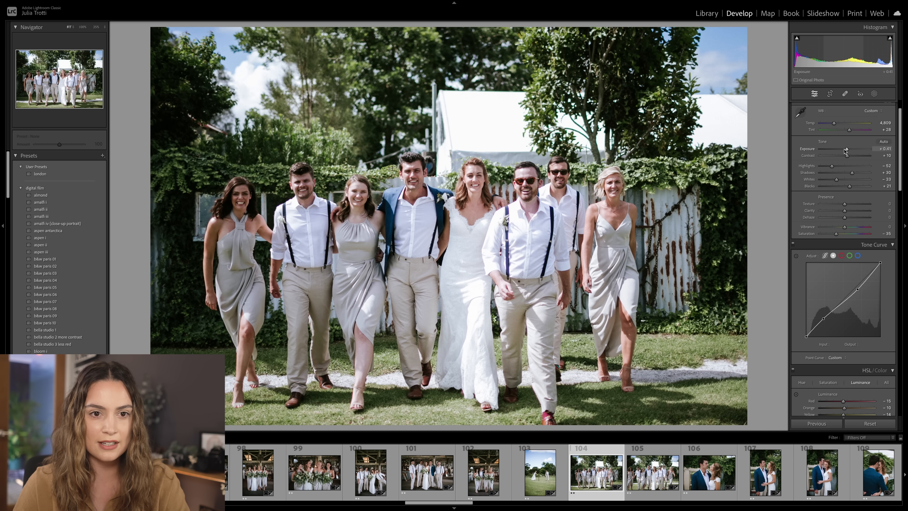
left_click_drag(849, 123, 837, 123)
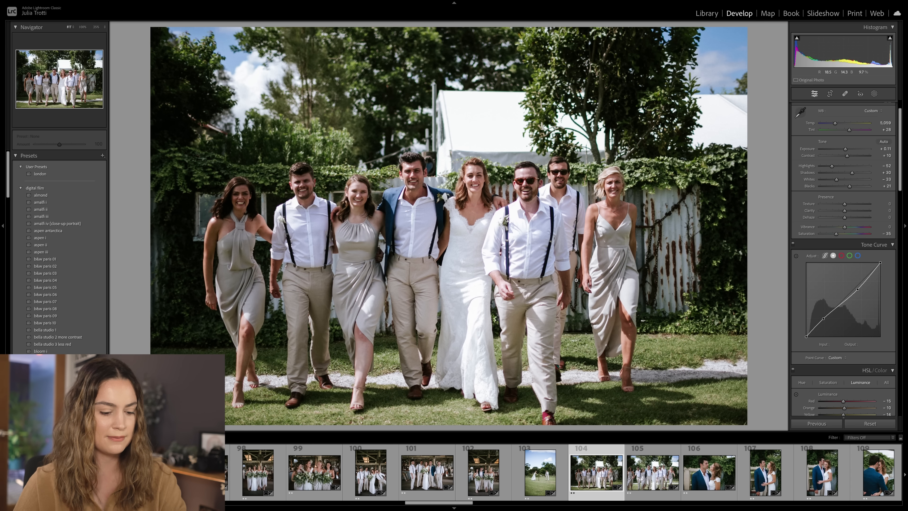
left_click(706, 13)
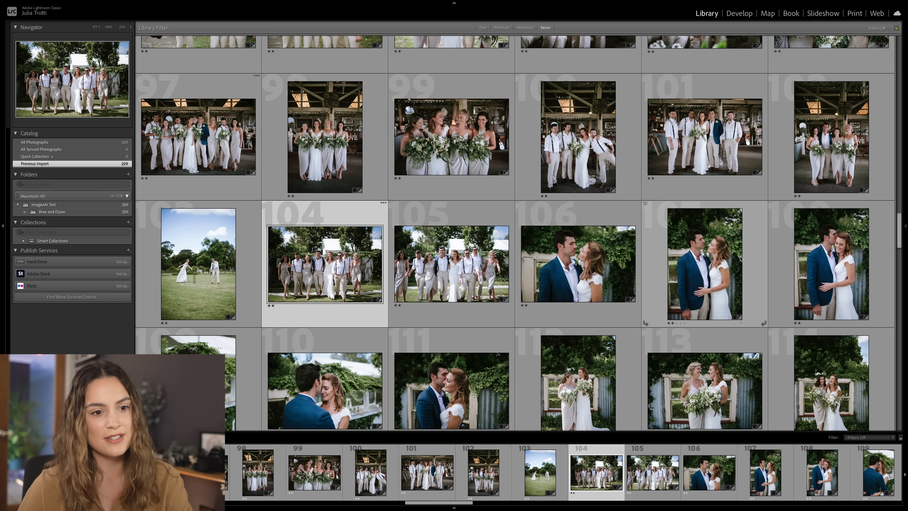
mouse_move(523, 168)
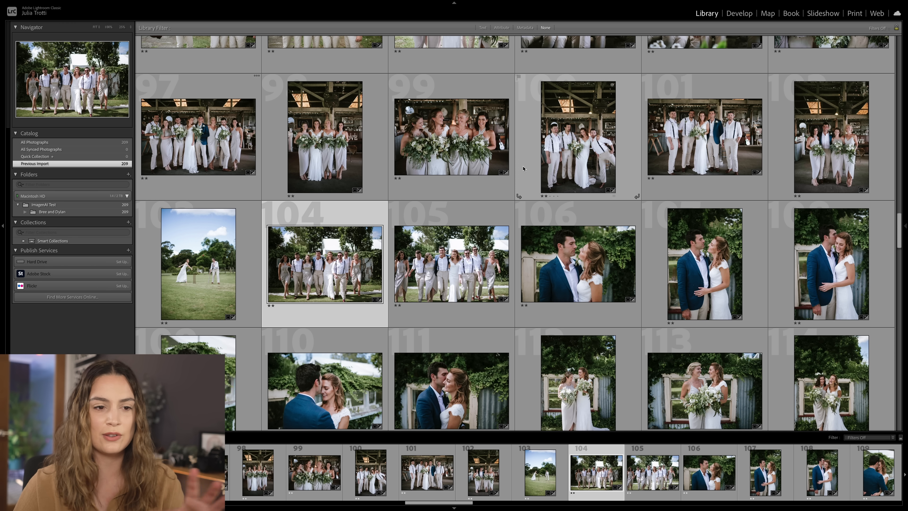
Step: Browse the edited toast, sunset embrace and cake-cutting wedding photos in the filmstrip
left_click(739, 13)
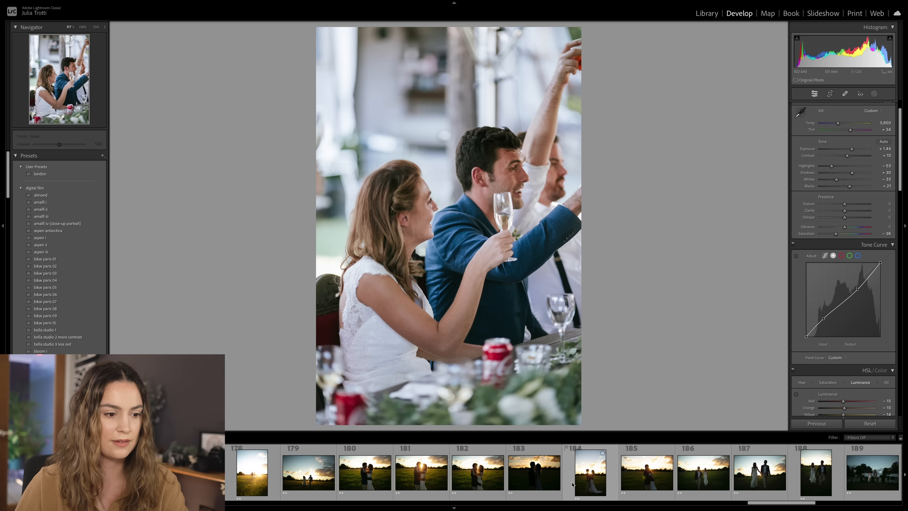
left_click(477, 471)
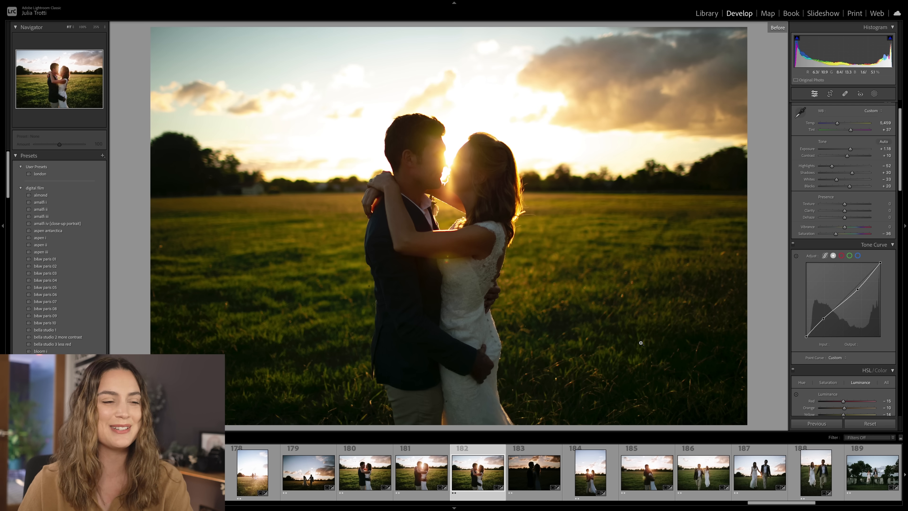
left_click(453, 470)
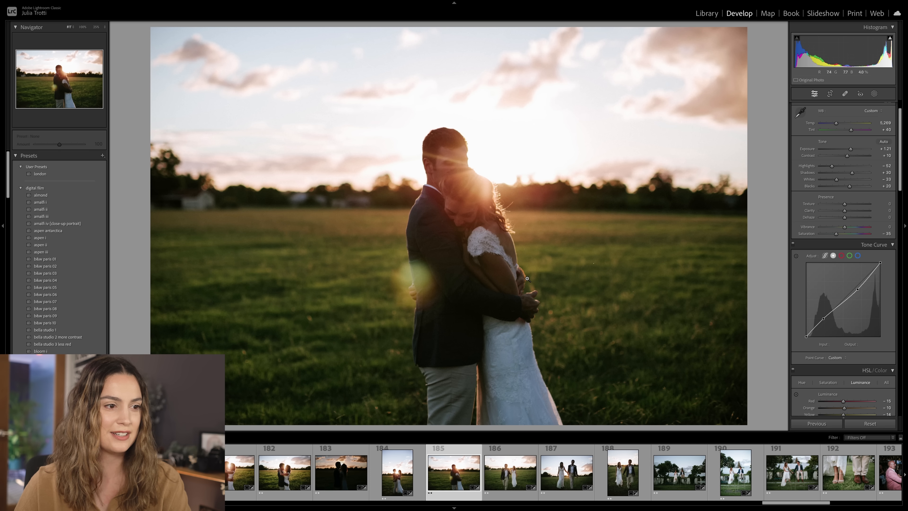
scroll("right", 3)
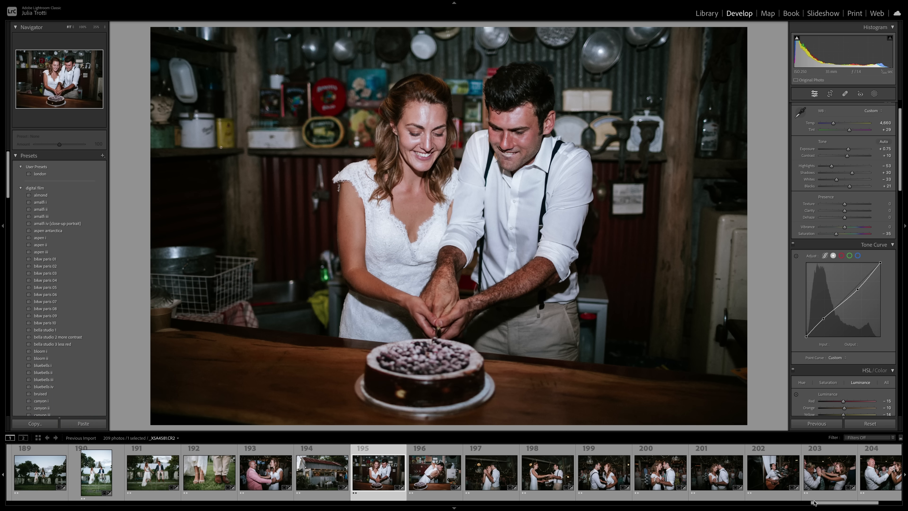
Step: Switch to the Yosemite catalog grid and bring up the Imagen AI home screen
left_click(707, 12)
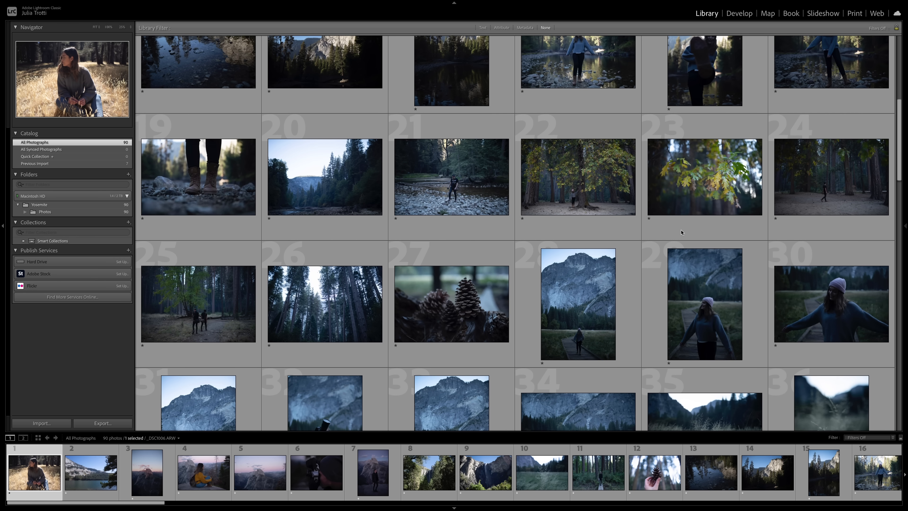
scroll("down", 3)
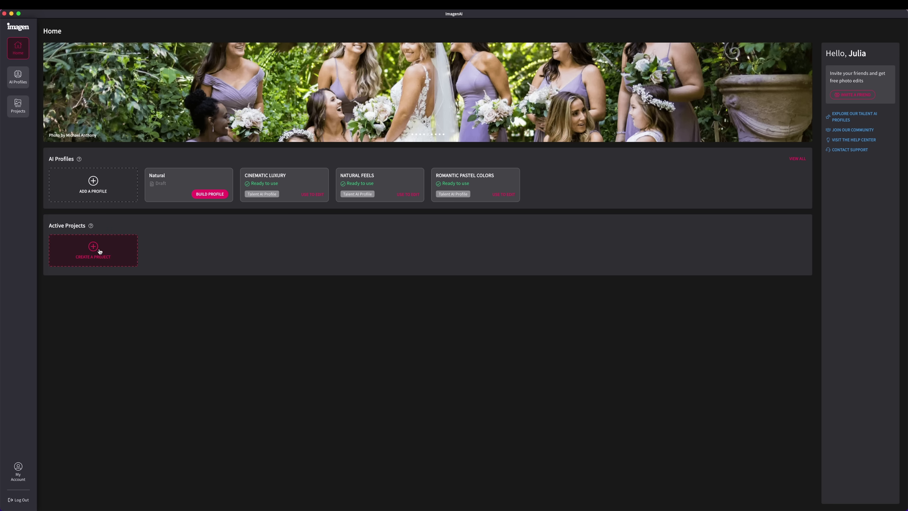
Step: Create the Yosemite National Park project and upload it for Cinematic Luxury editing
left_click(93, 250)
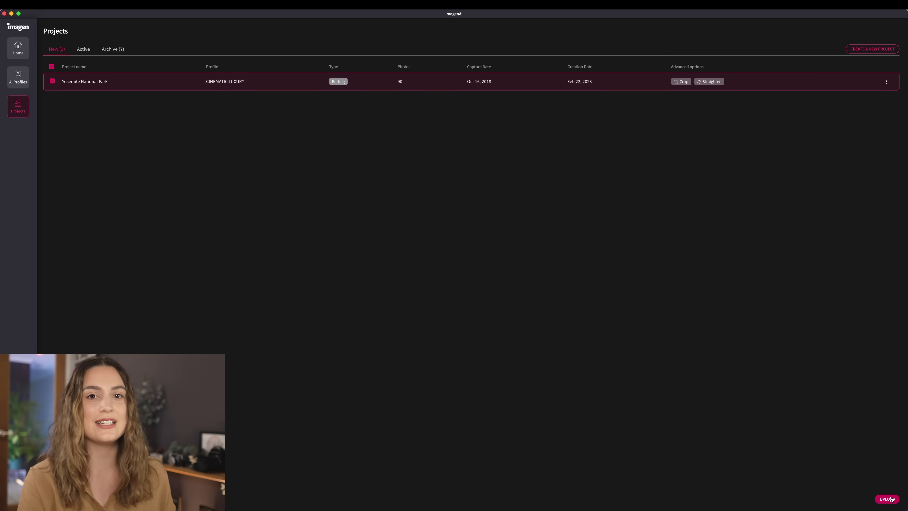
left_click(885, 498)
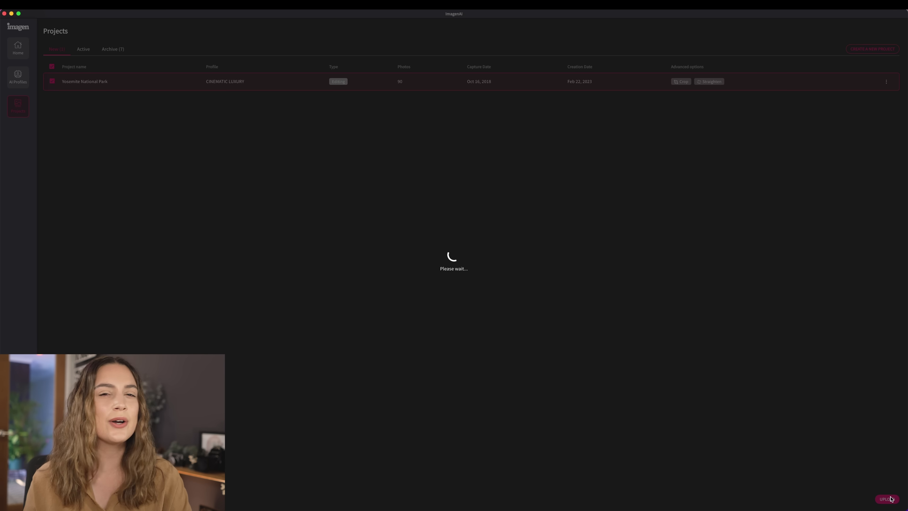
left_click(887, 498)
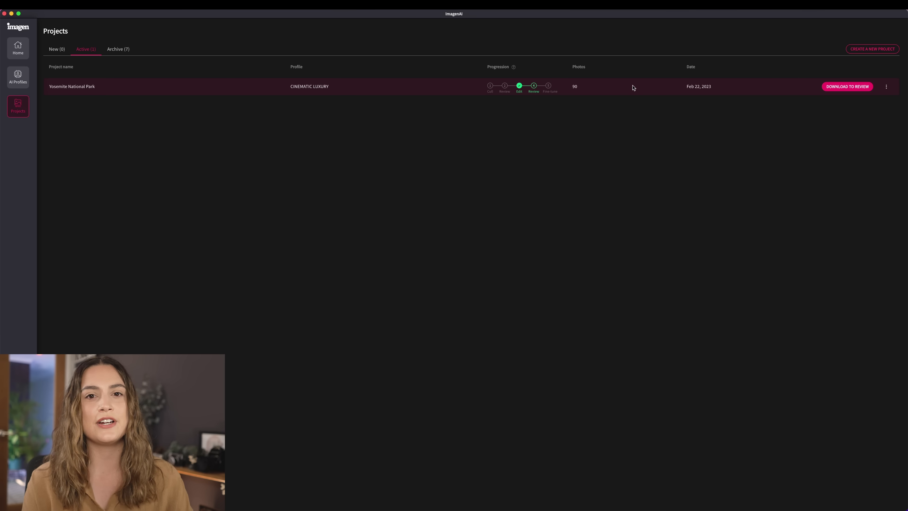
Step: Download the edits for review into the Lightroom catalog, confirming the overwrite of previous edits
left_click(846, 86)
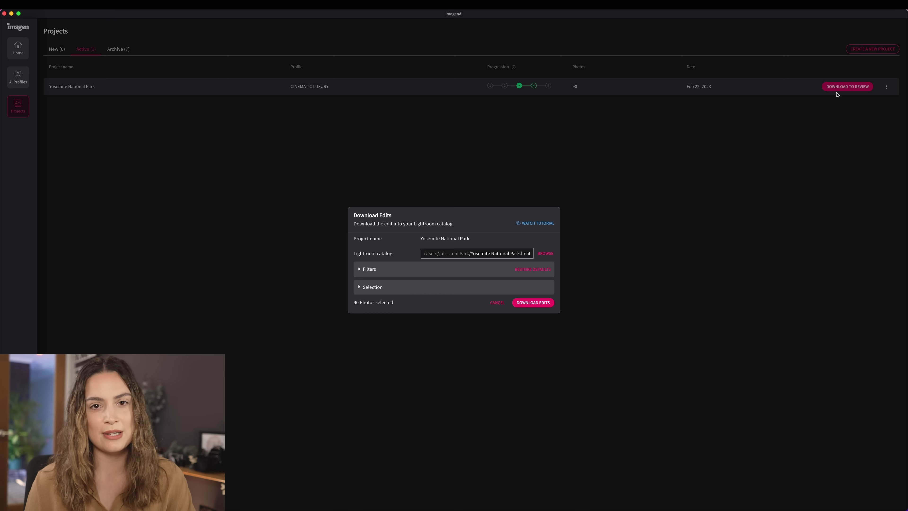
left_click(532, 302)
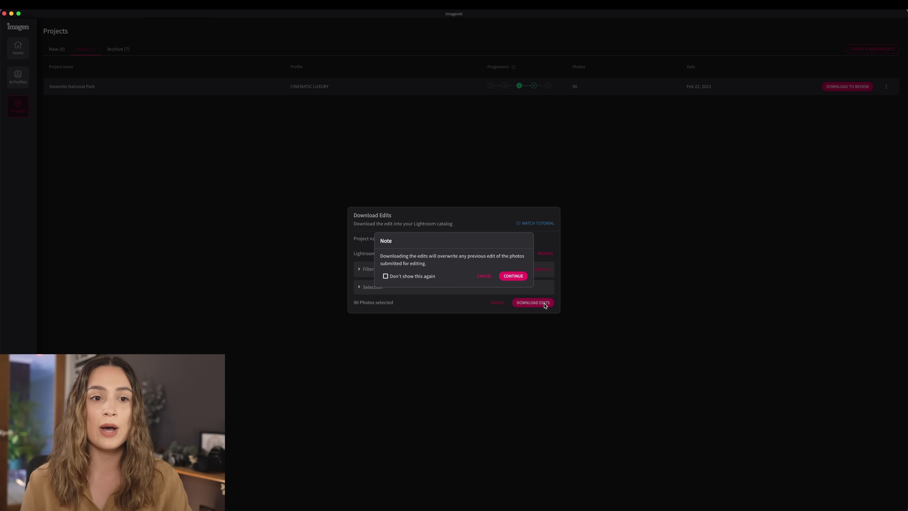
left_click(512, 277)
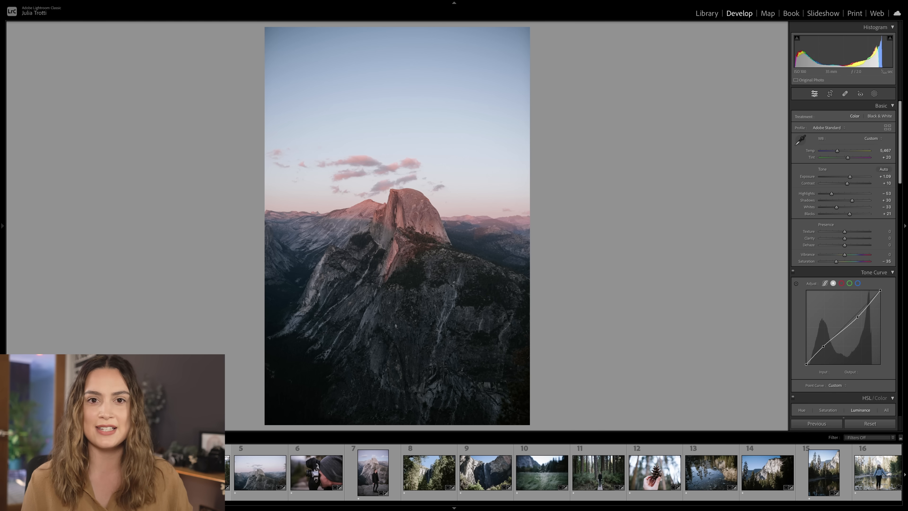
Step: Review the edited photographer shots, meadow grass and river rocks photos in the filmstrip
left_click(316, 472)
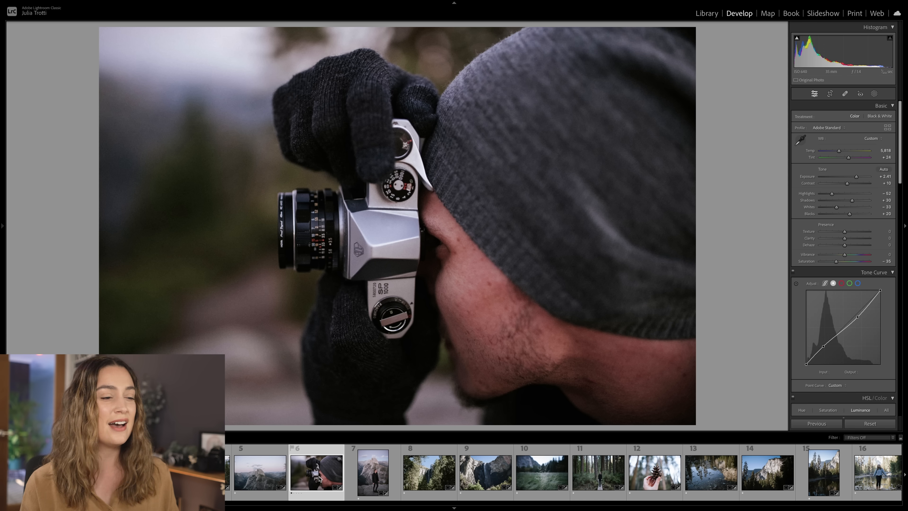
left_click(372, 472)
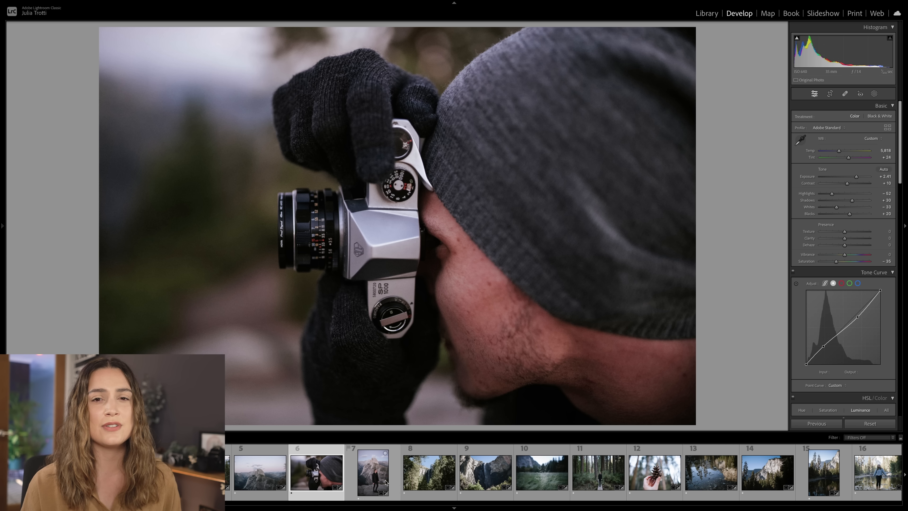
left_click(542, 472)
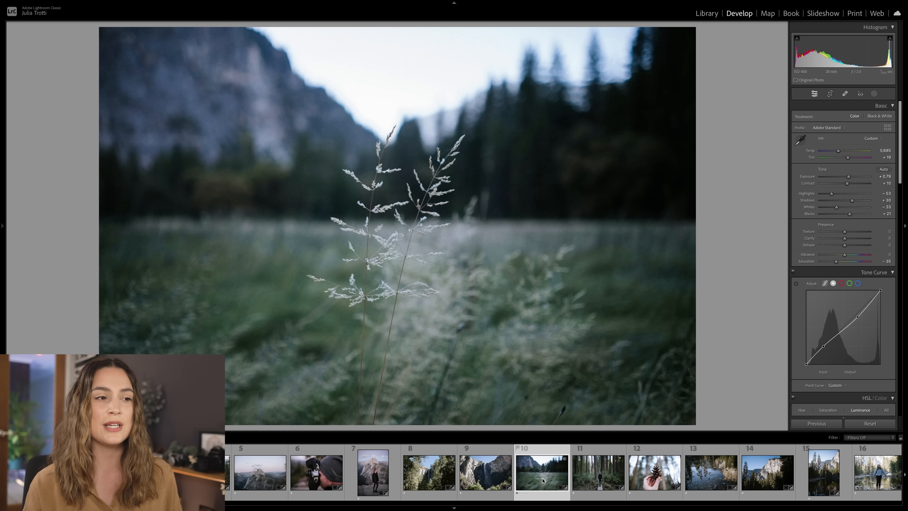
left_click(710, 472)
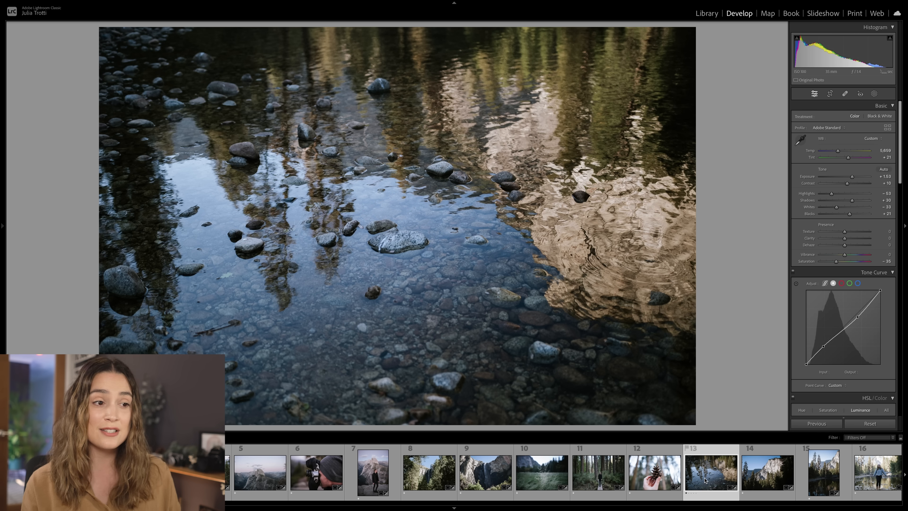
scroll("right", 3)
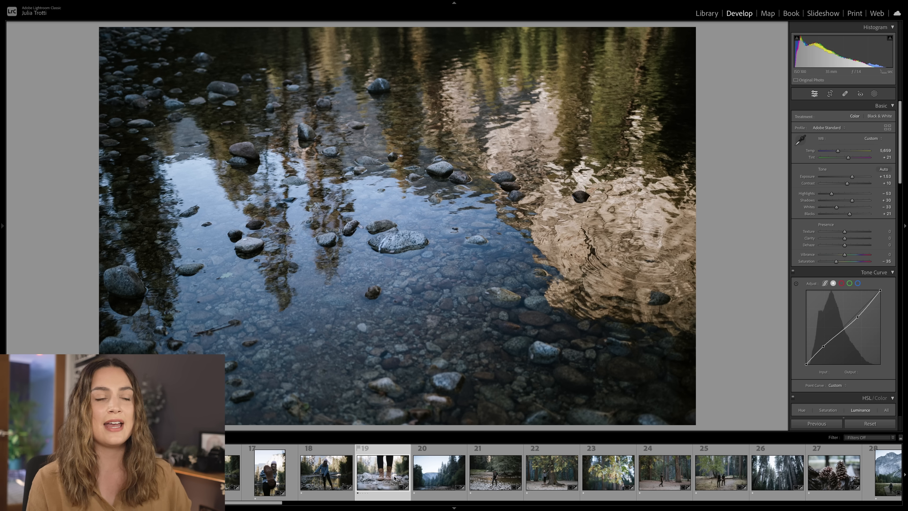
Step: Review the boots on rocks, forest hikers, pink beanie and granite cliff portraits, ending on the deer
left_click(382, 471)
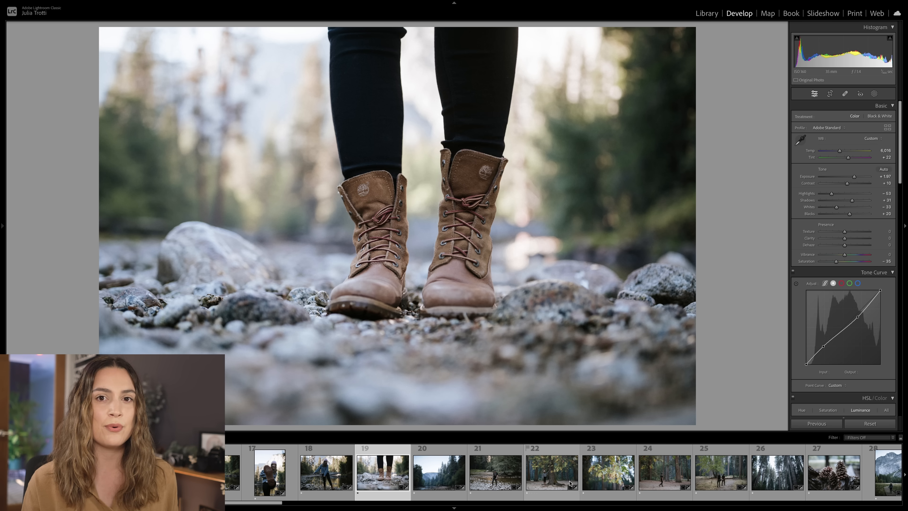
left_click(551, 472)
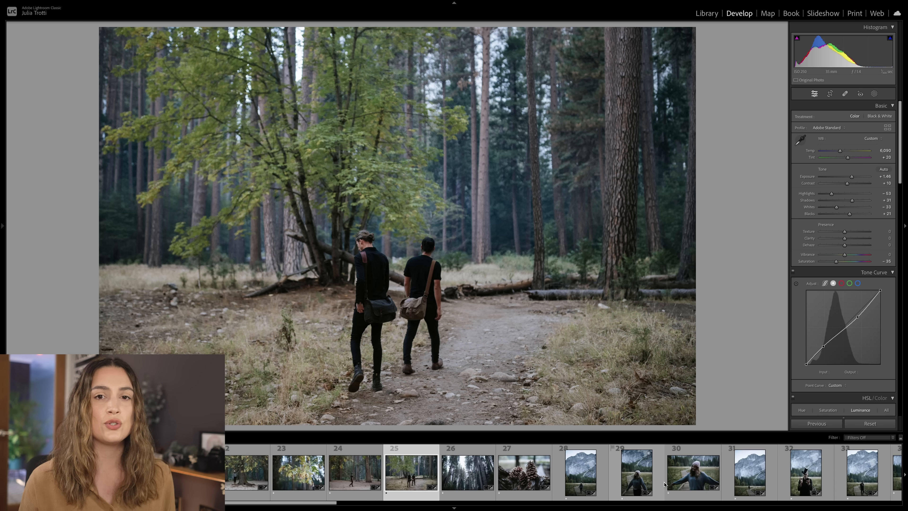
left_click(522, 472)
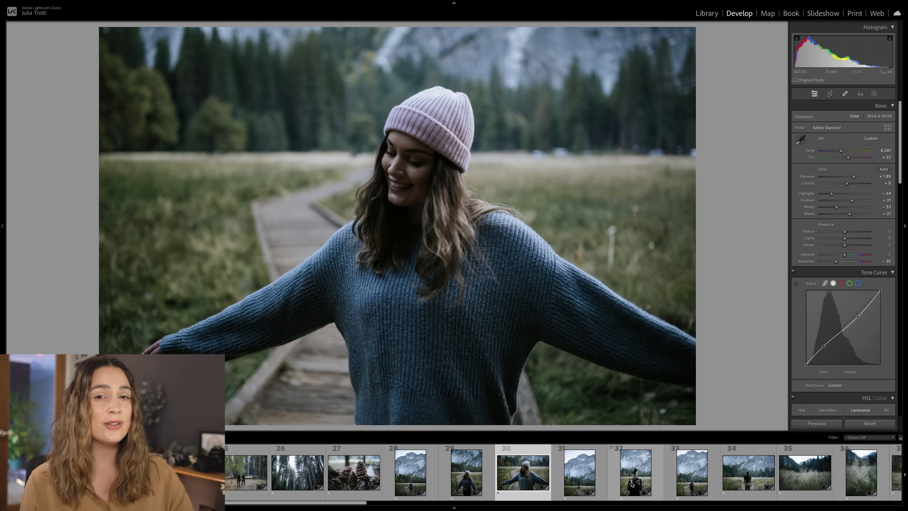
left_click(634, 472)
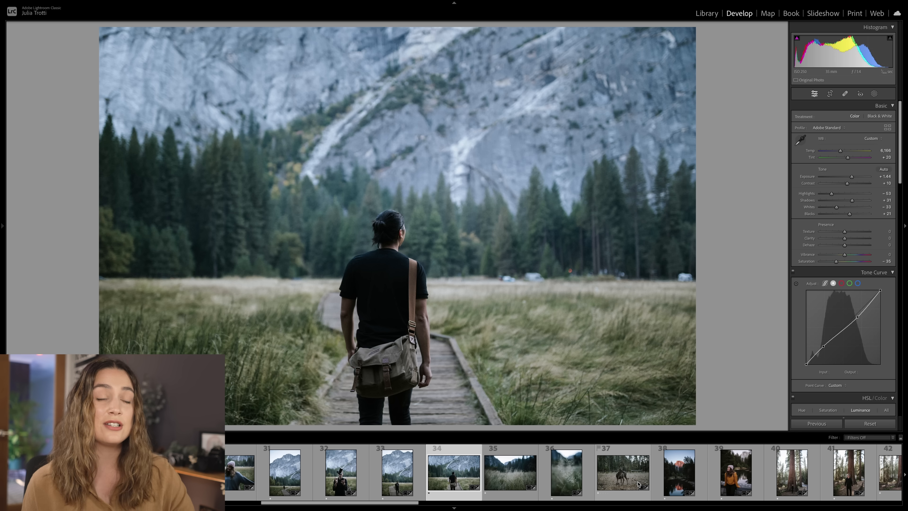
left_click(622, 471)
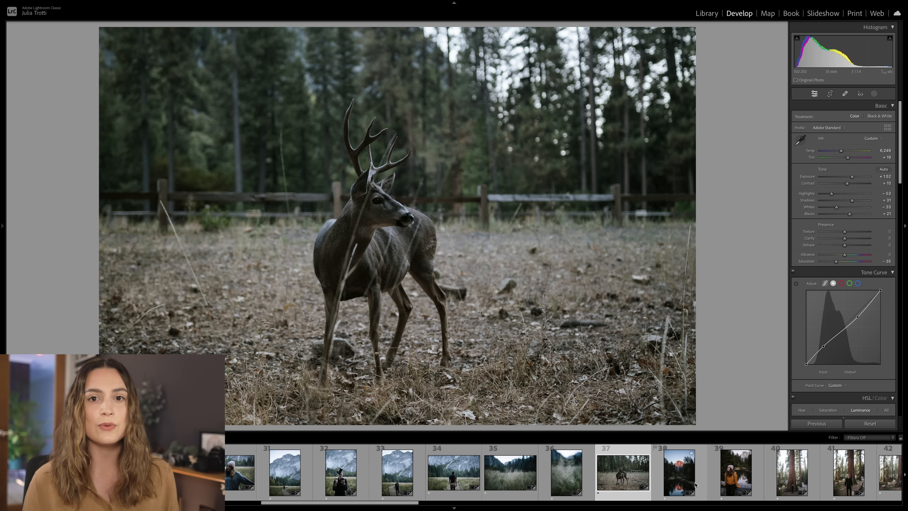
Step: After the yellow sweater portrait, raise Shadows on the autumn trees over the Village Store photo
left_click(736, 472)
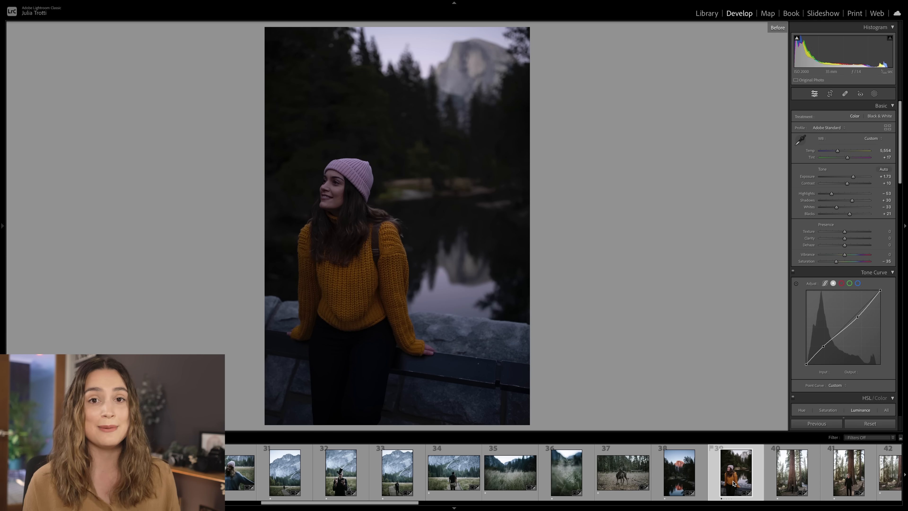
left_click(454, 471)
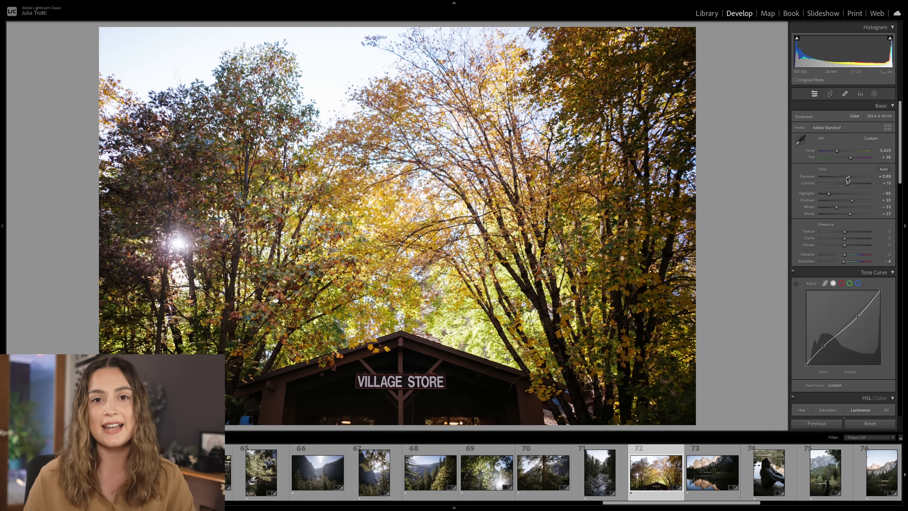
left_click_drag(840, 206, 861, 206)
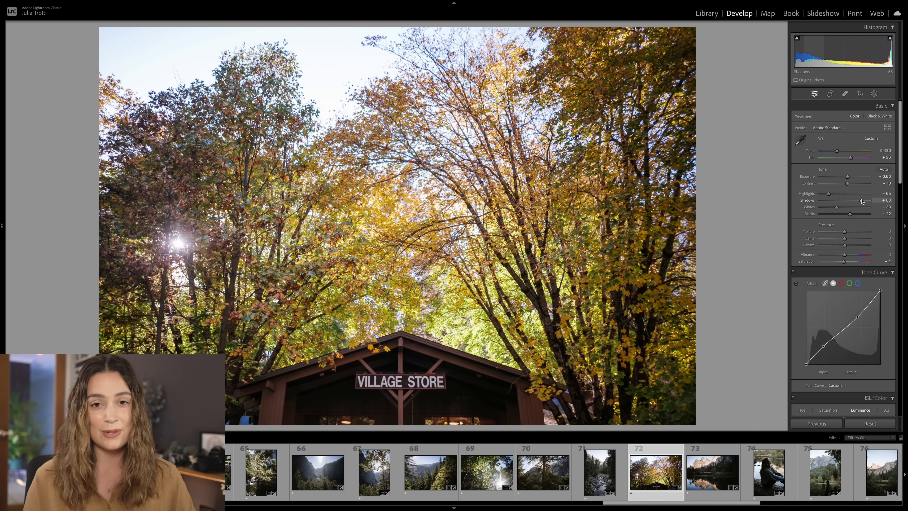
left_click_drag(861, 199, 858, 199)
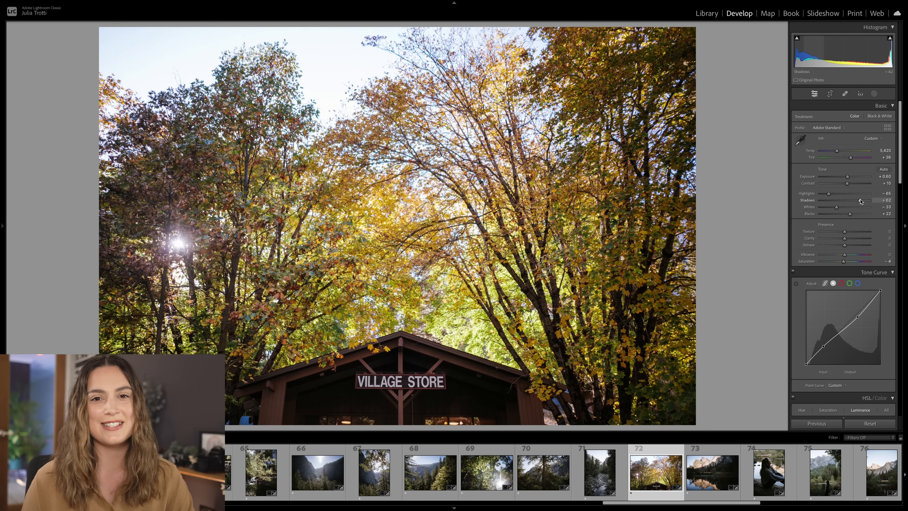